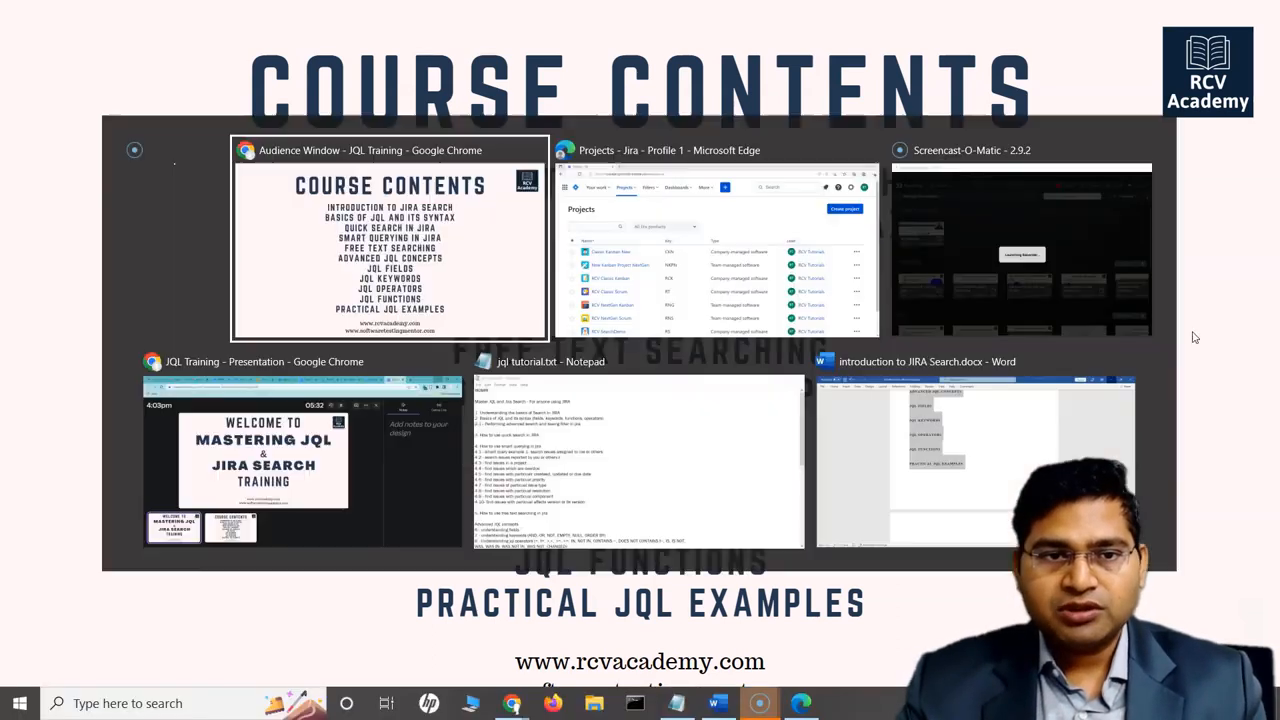
Switch to the Microsoft Edge window showing the Jira projects list
click(708, 240)
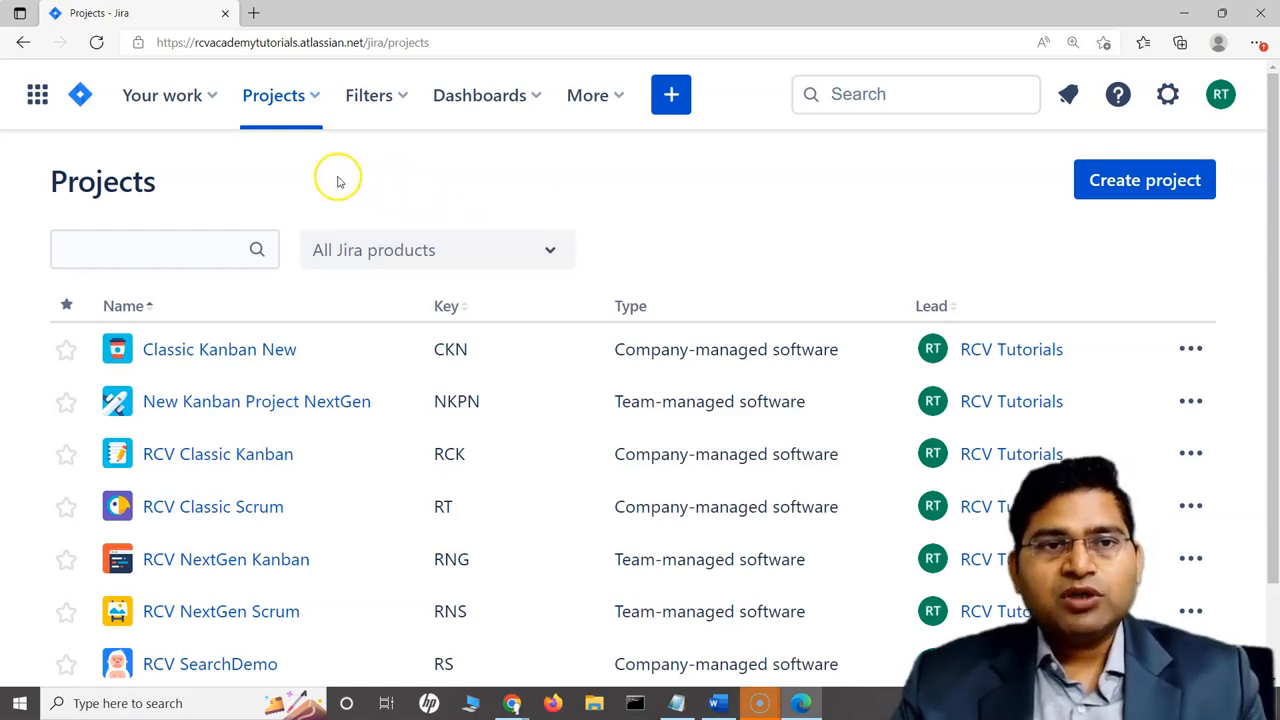
mouse_move(504, 176)
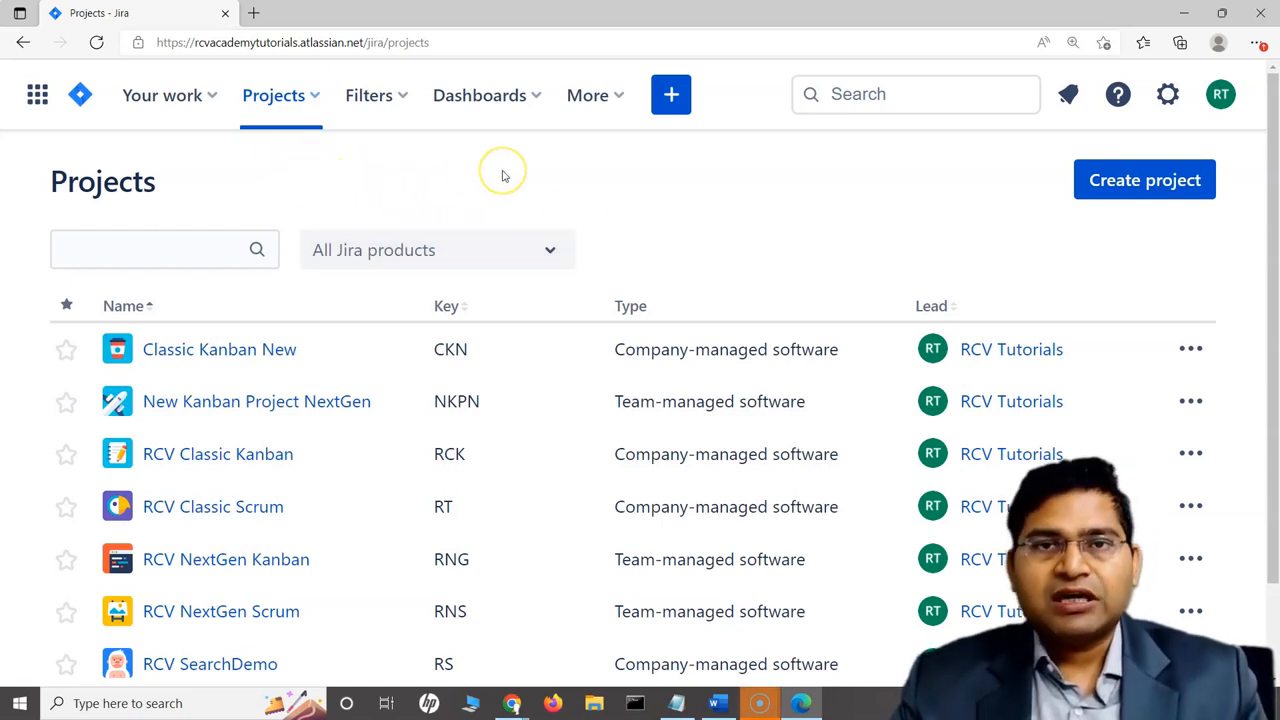
mouse_move(680, 188)
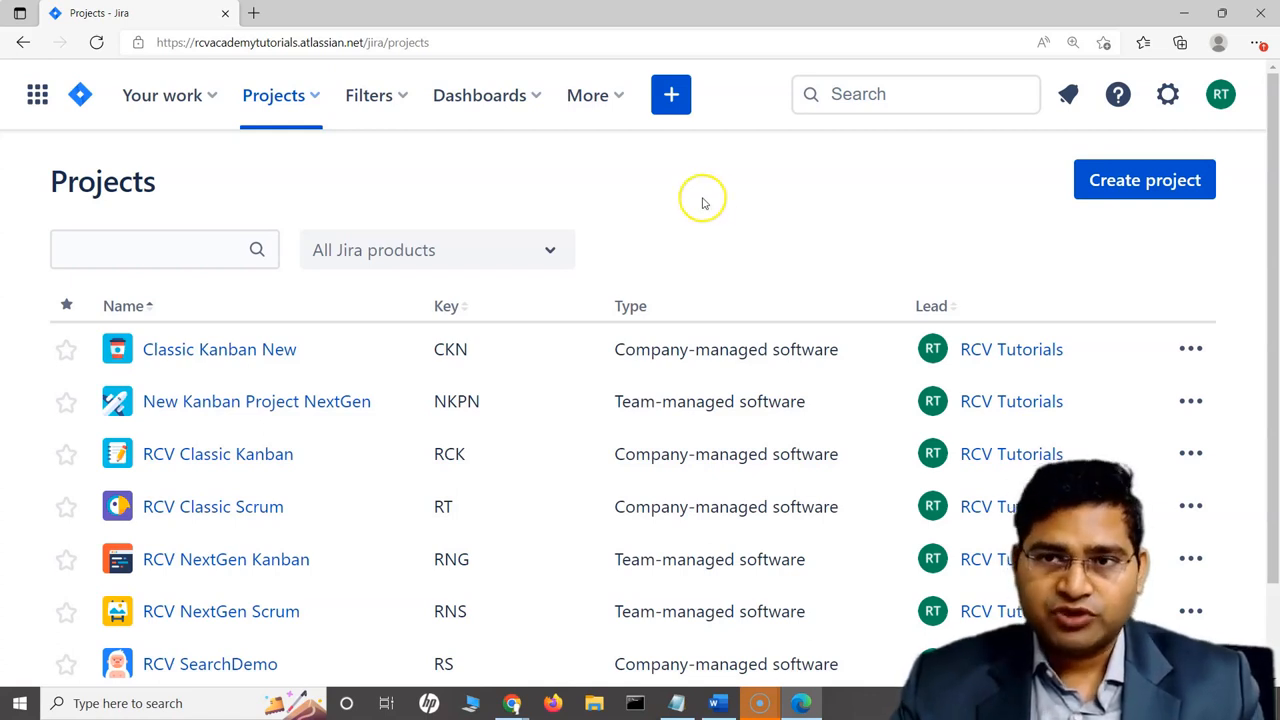
mouse_move(744, 210)
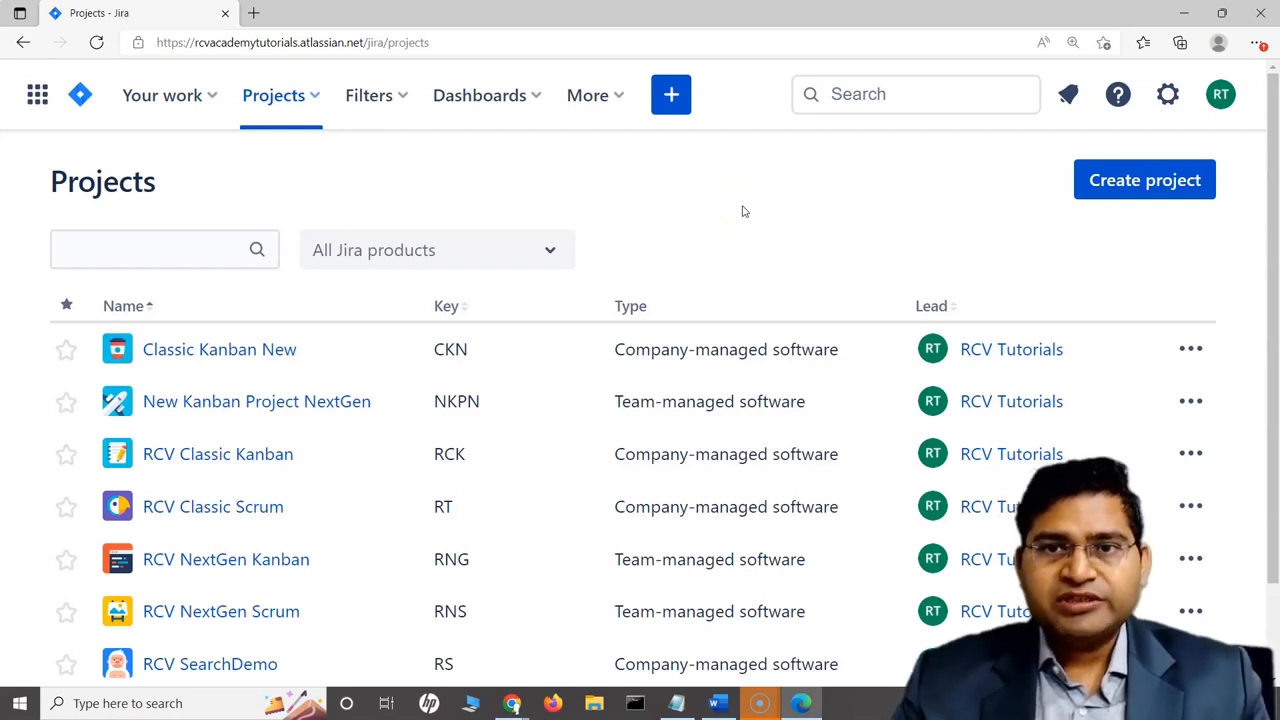
mouse_move(886, 82)
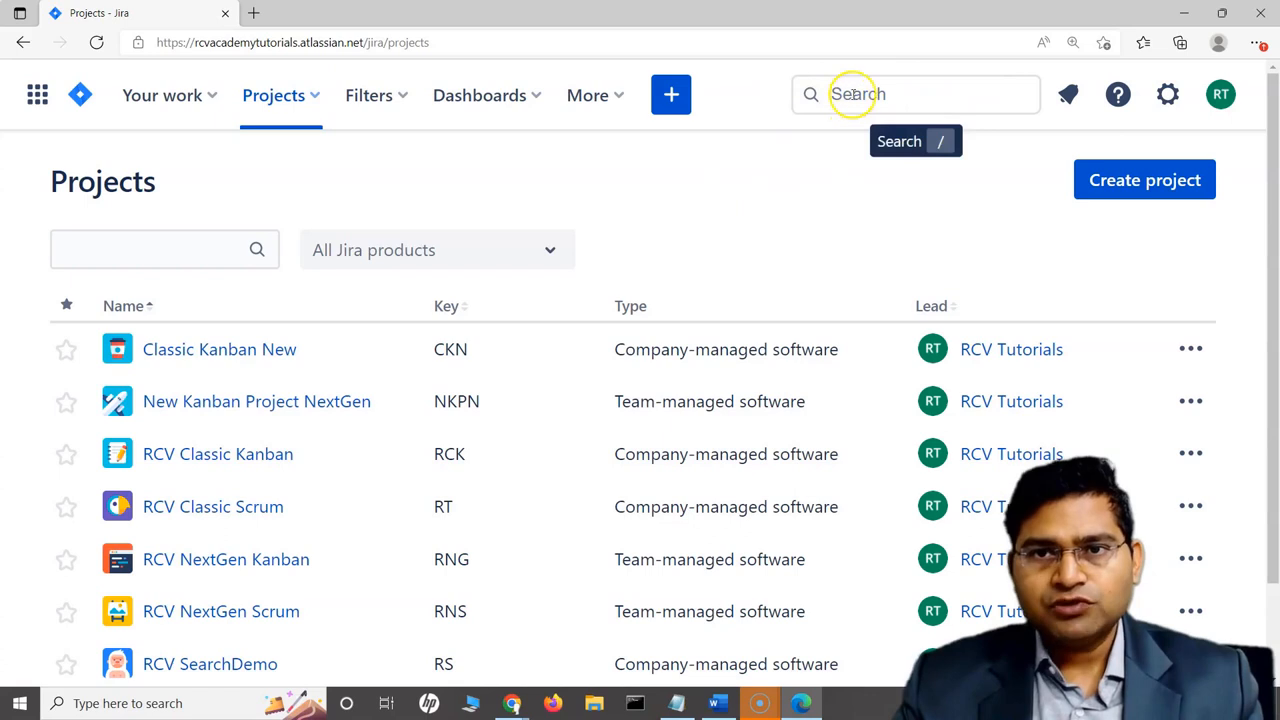
Bring up Jira's quick search panel from the top navigation Search box
click(900, 94)
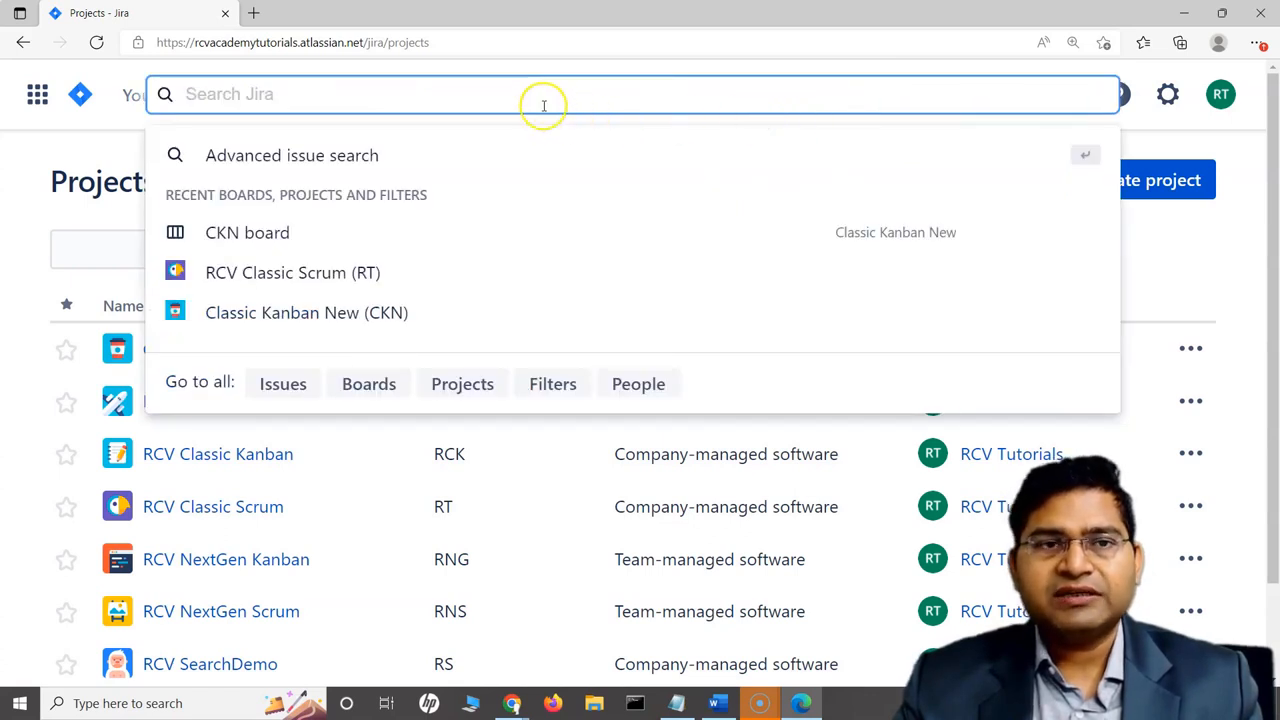
mouse_move(258, 100)
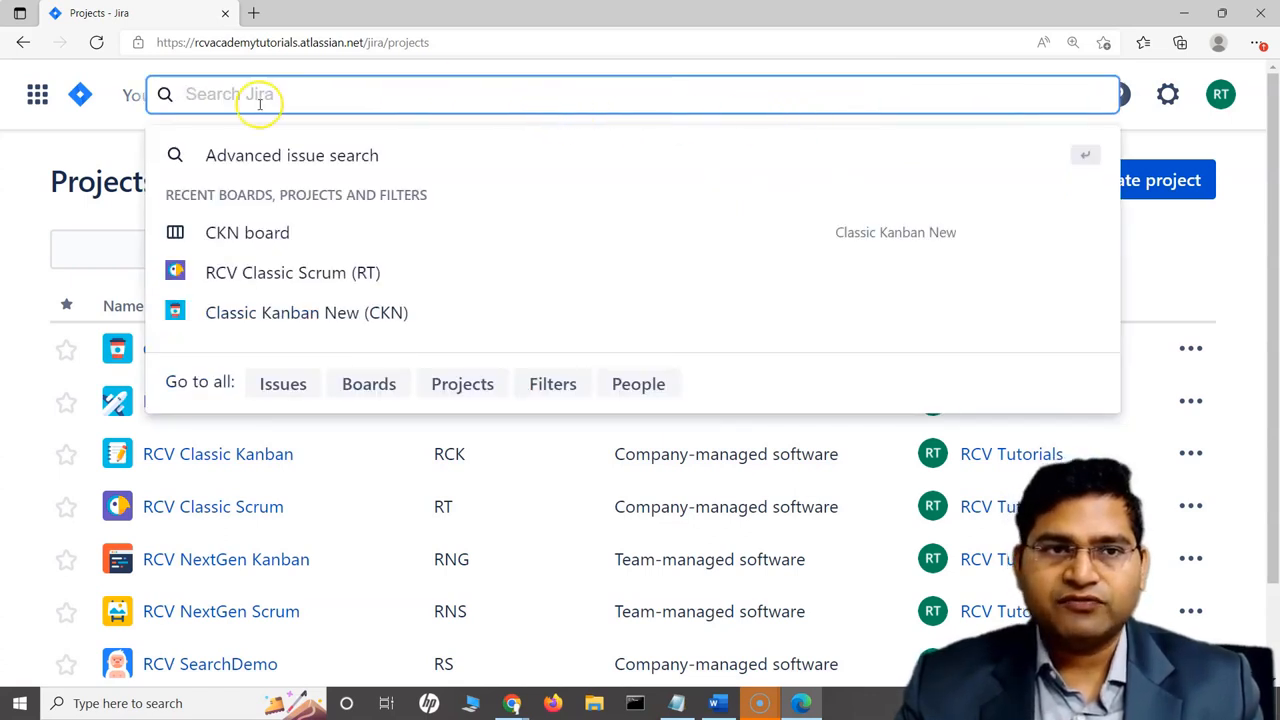
mouse_move(262, 96)
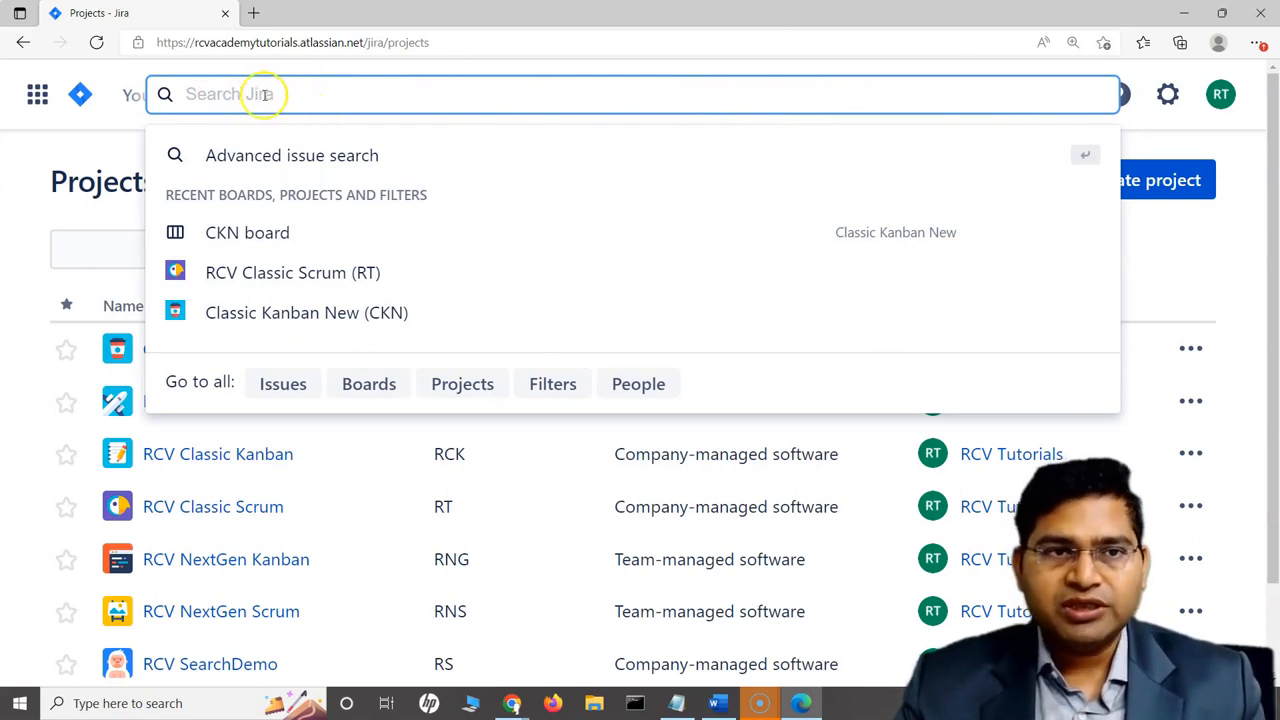
mouse_move(370, 72)
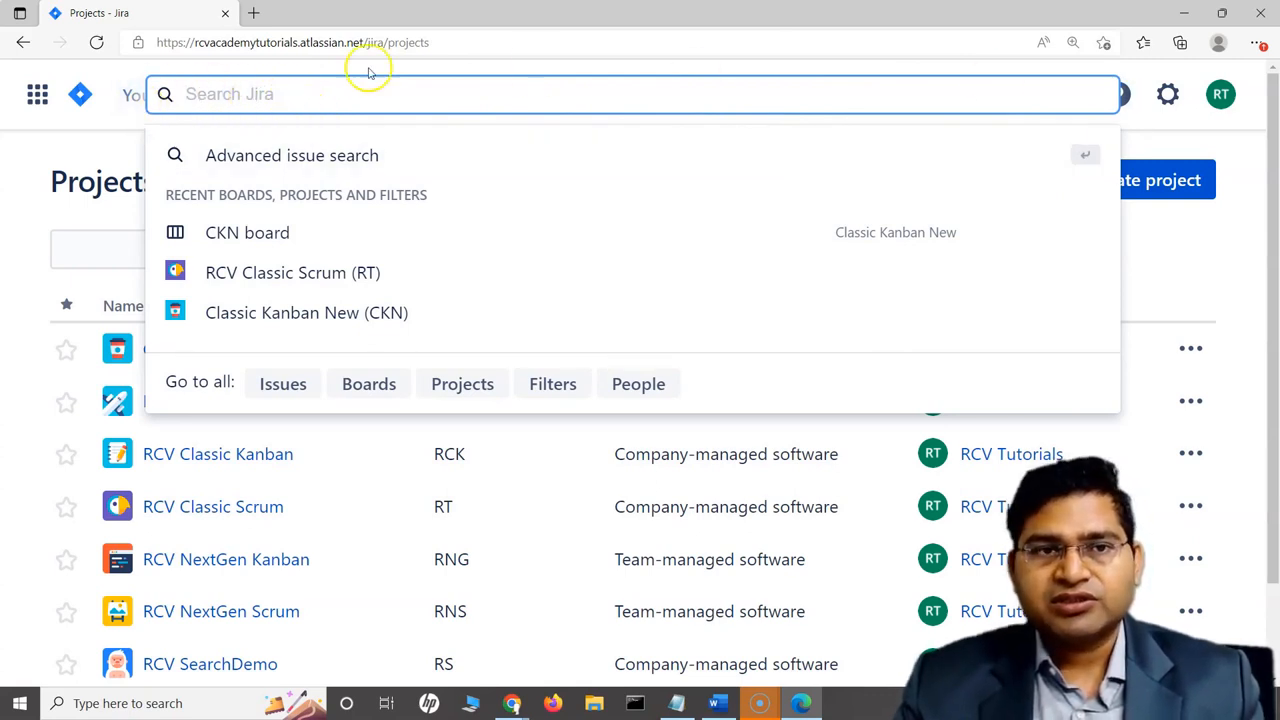
mouse_move(292, 402)
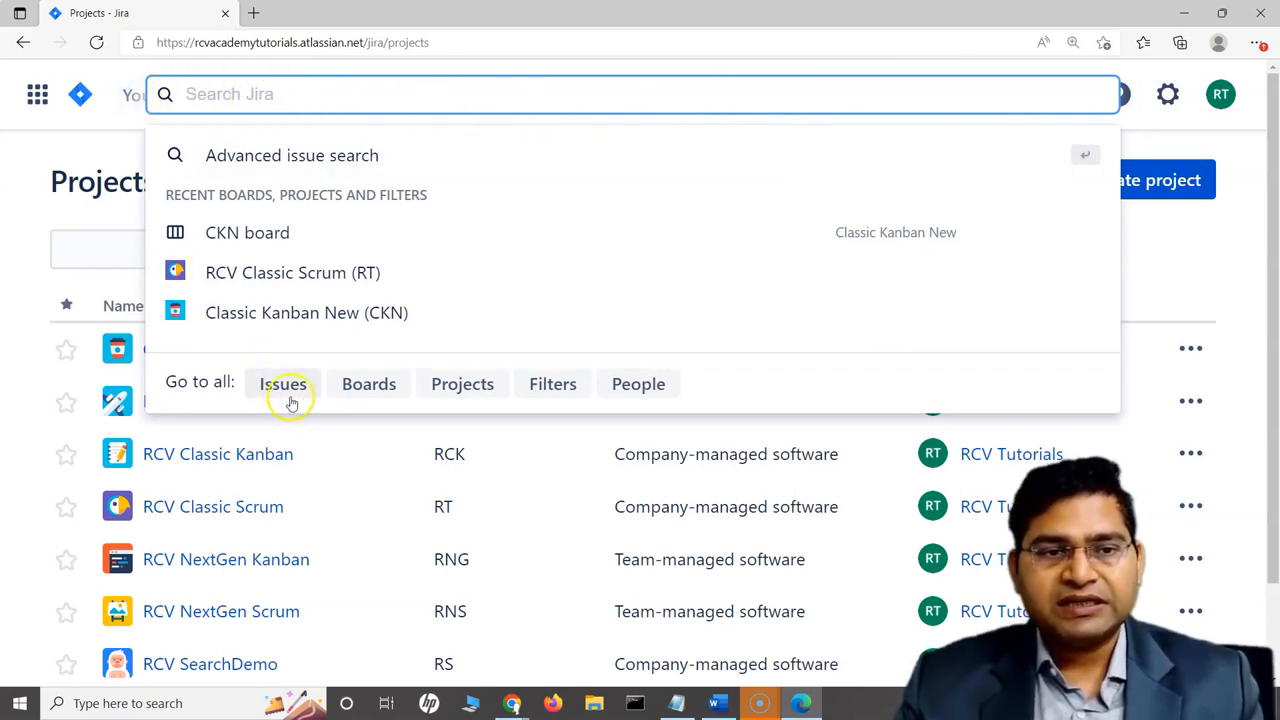
mouse_move(368, 392)
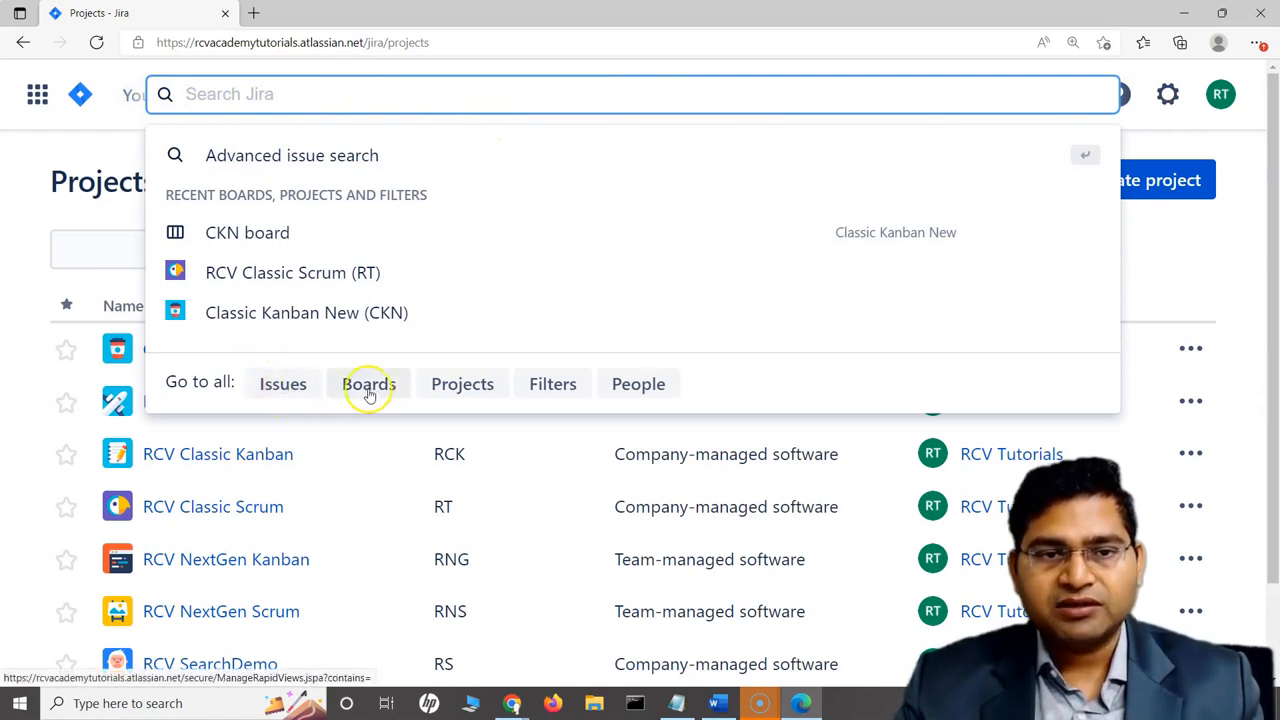
mouse_move(284, 384)
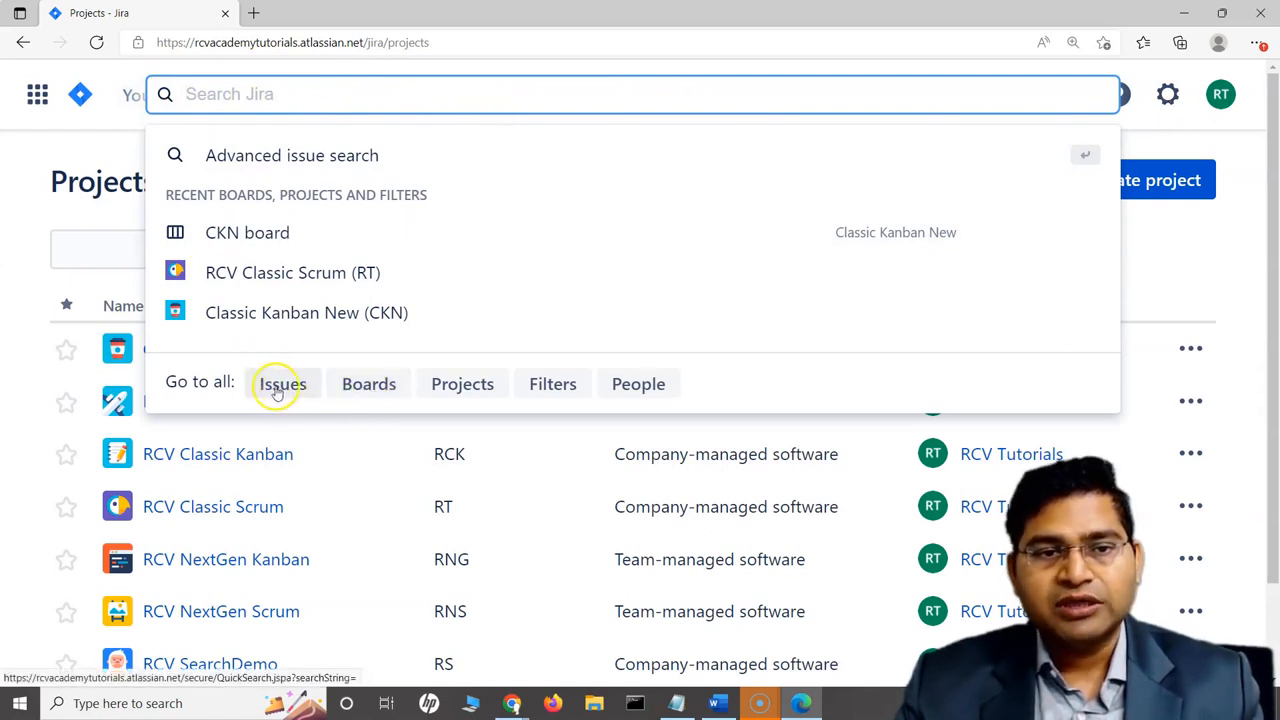
mouse_move(652, 386)
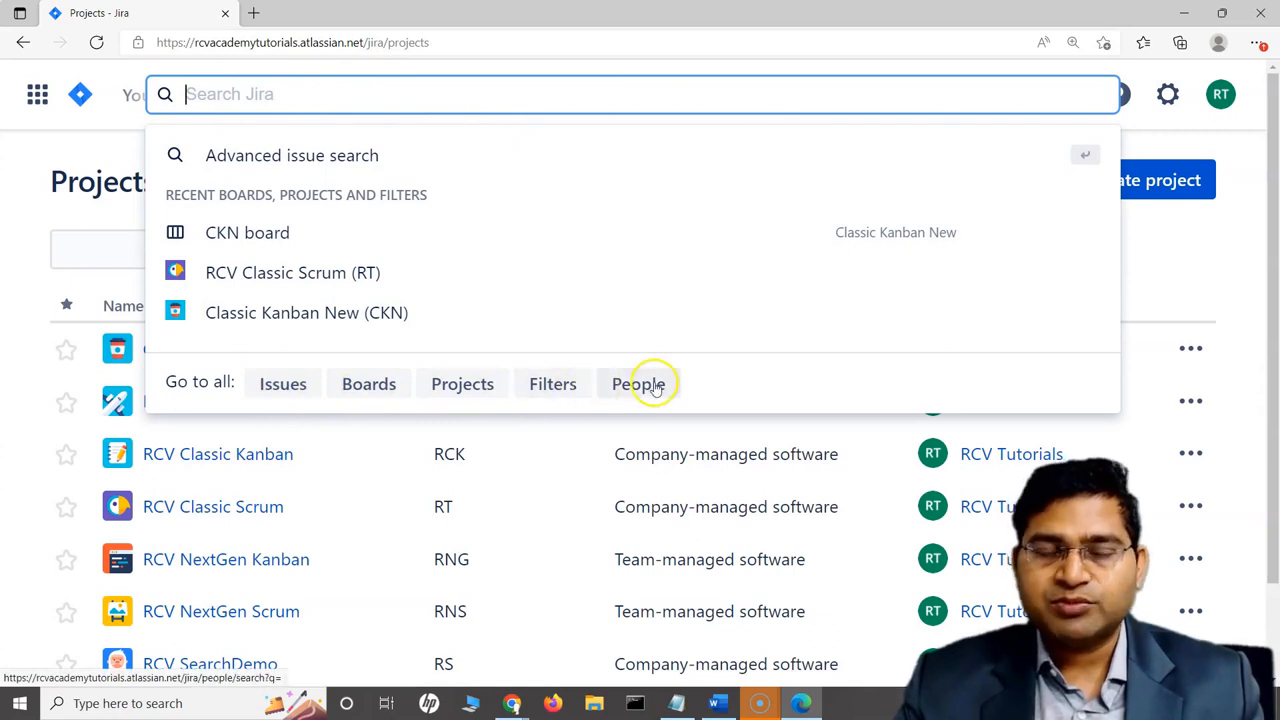
mouse_move(302, 392)
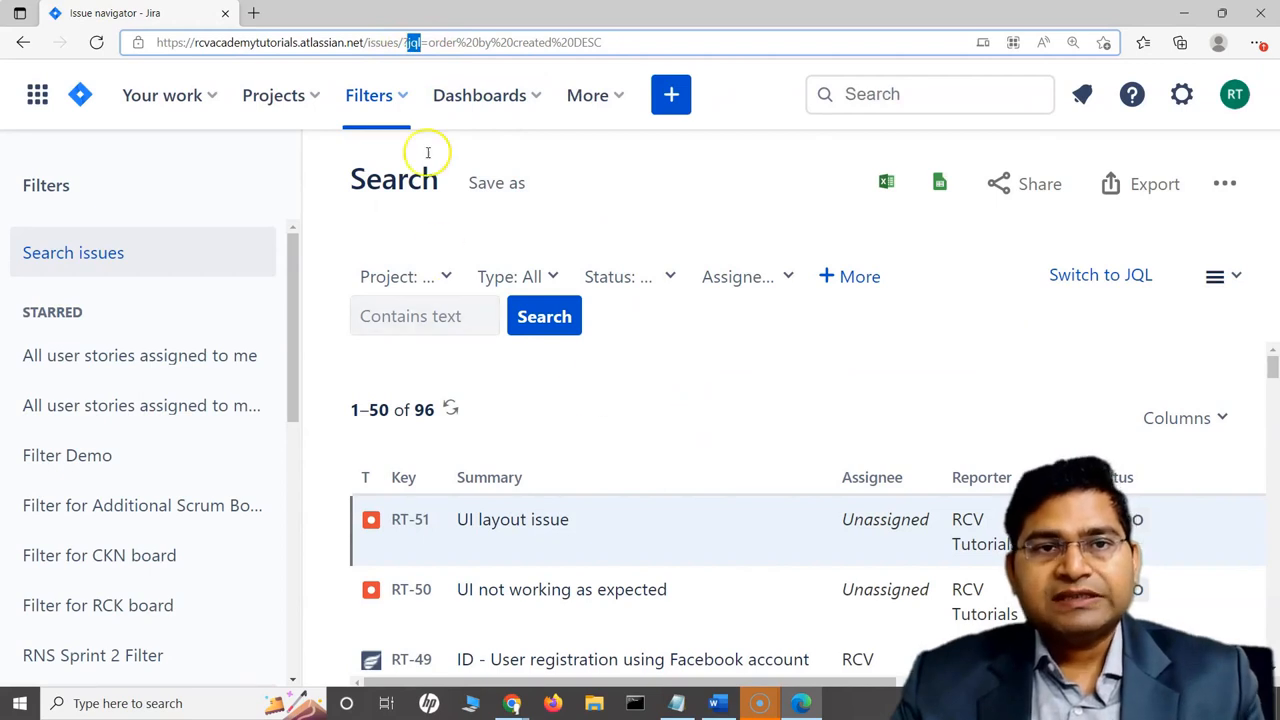
mouse_move(838, 336)
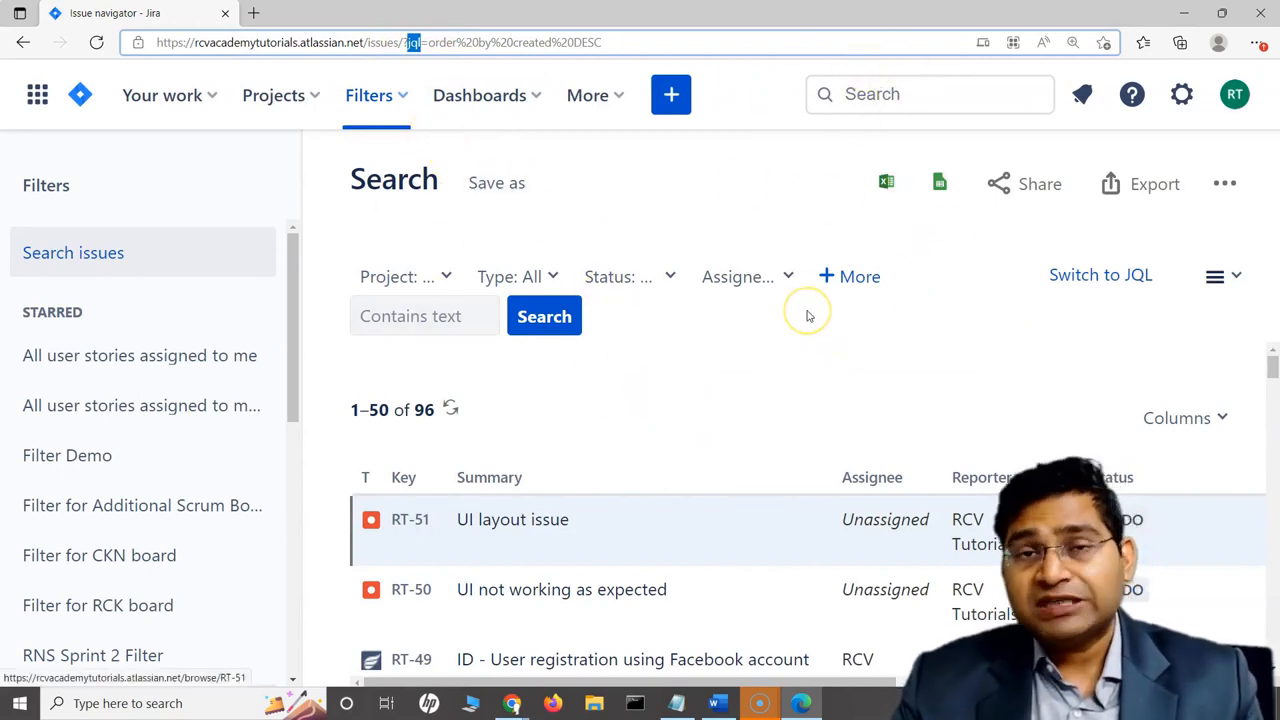
mouse_move(832, 352)
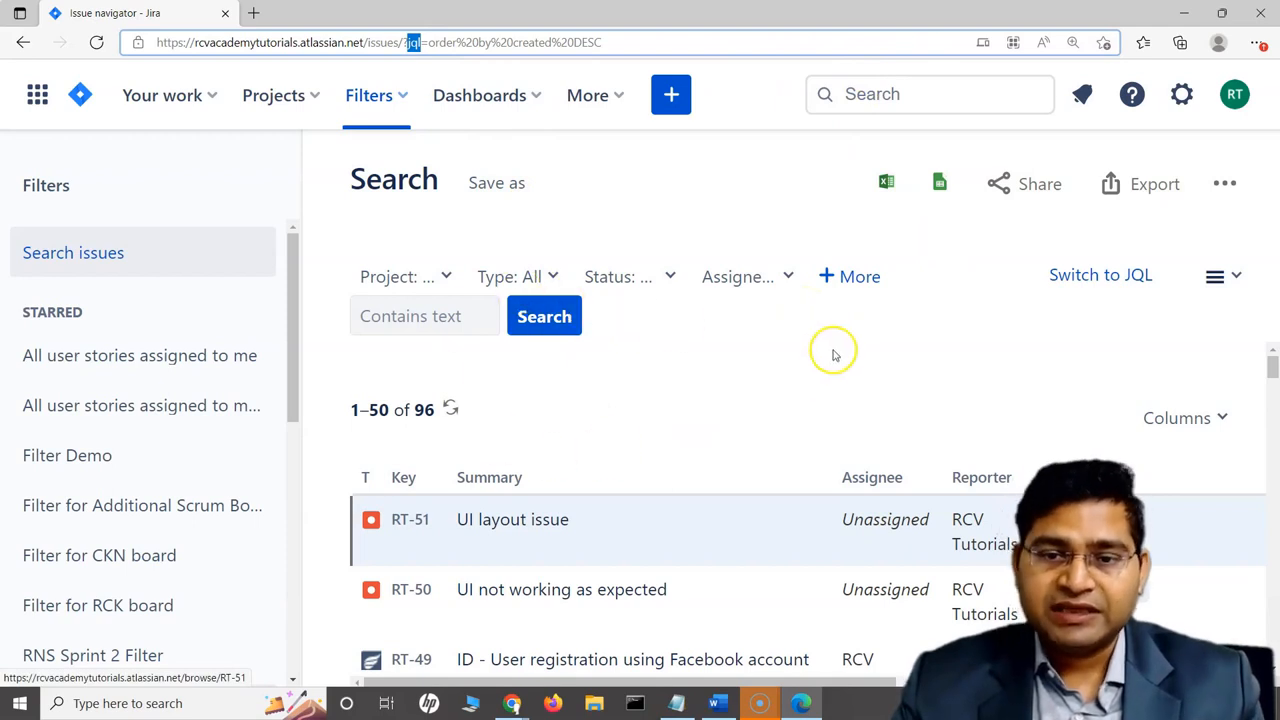
Scroll the 96-issue search results and reopen the quick search suggestions
scroll(down, 3)
text(/)
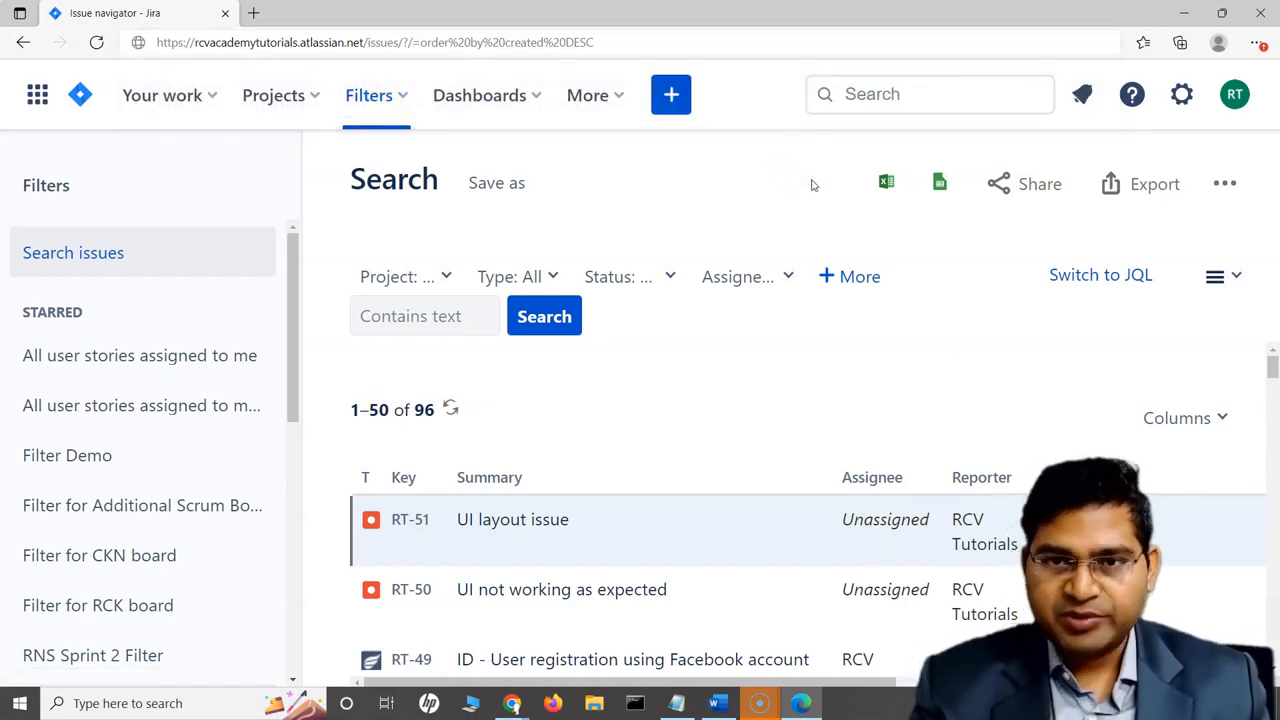
click(930, 94)
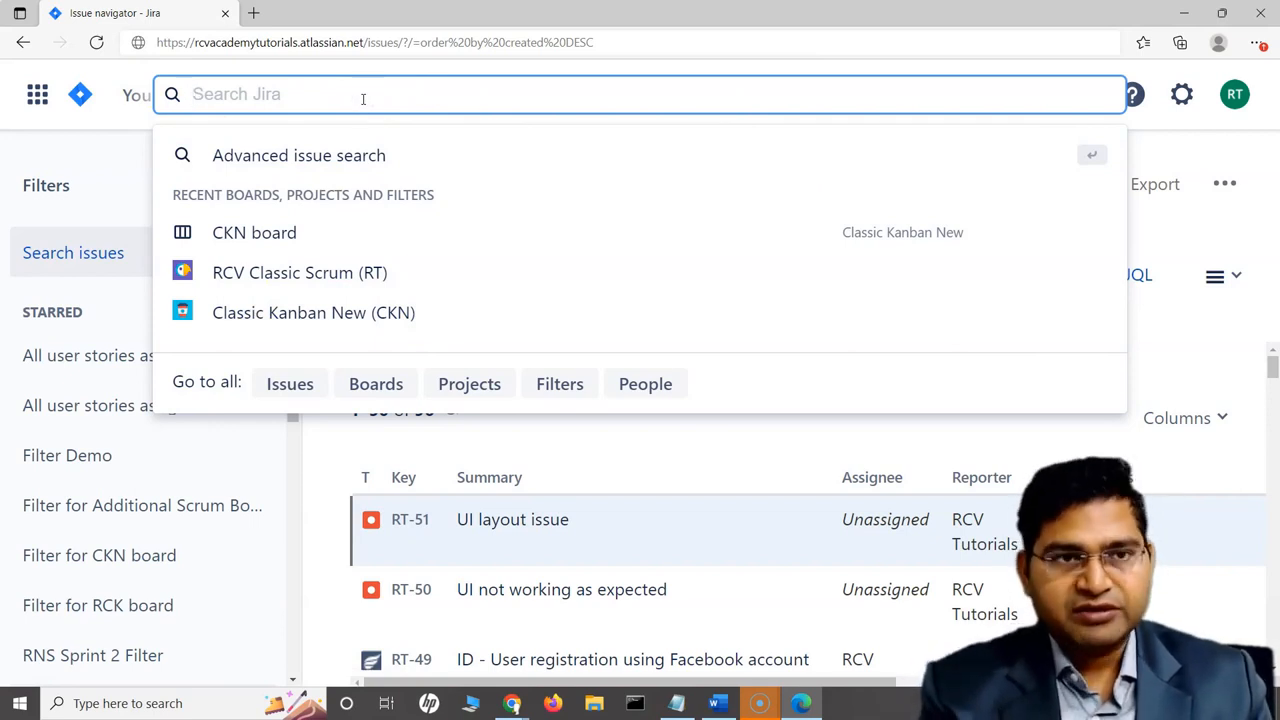
text(rt)
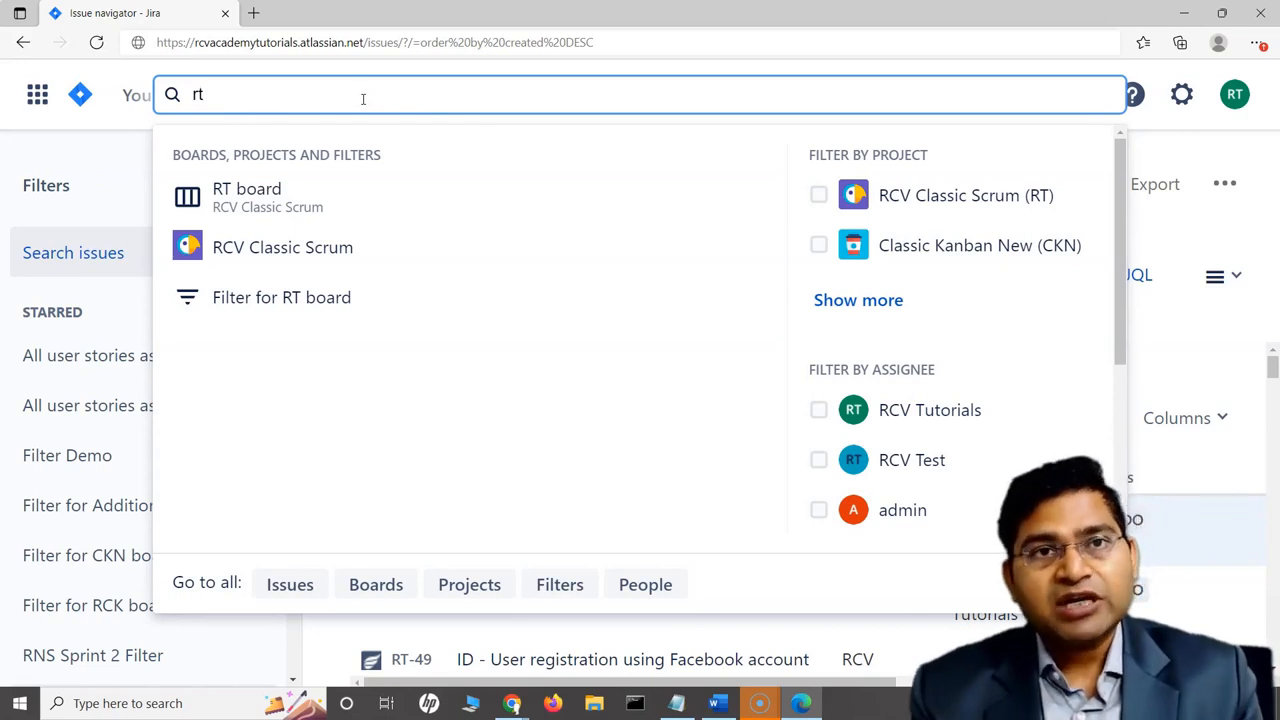
mouse_move(232, 196)
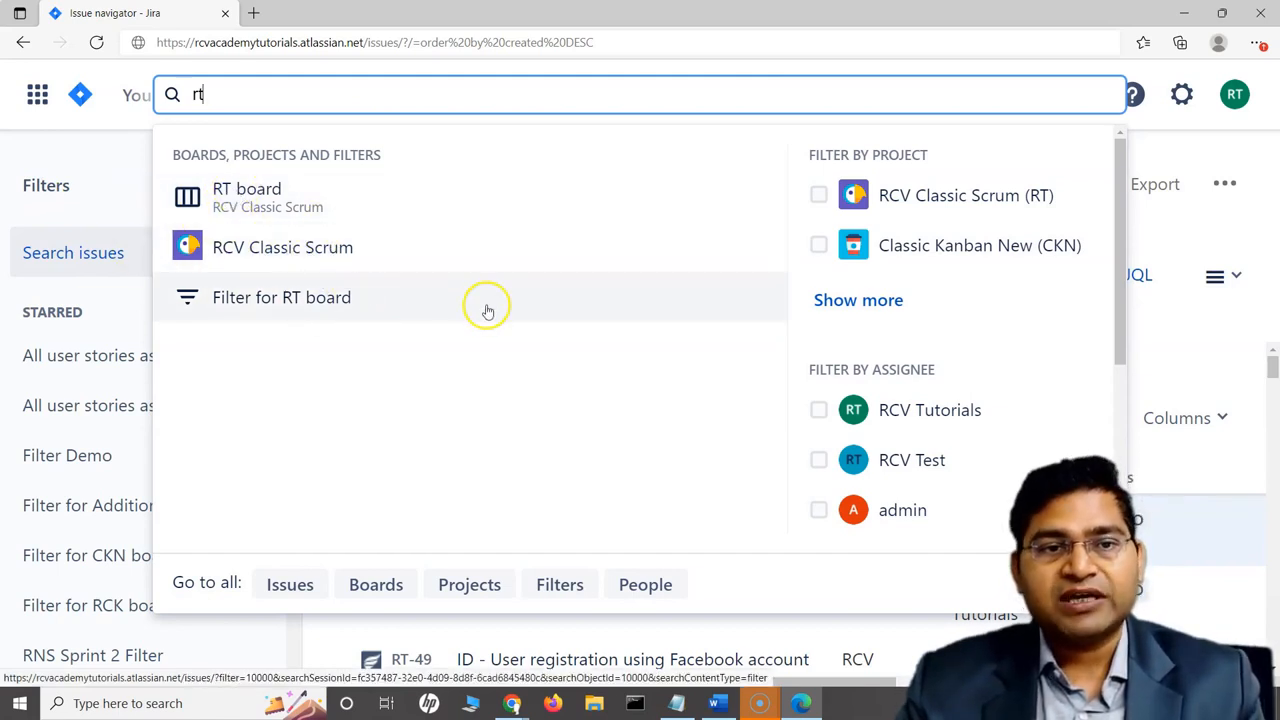
mouse_move(304, 300)
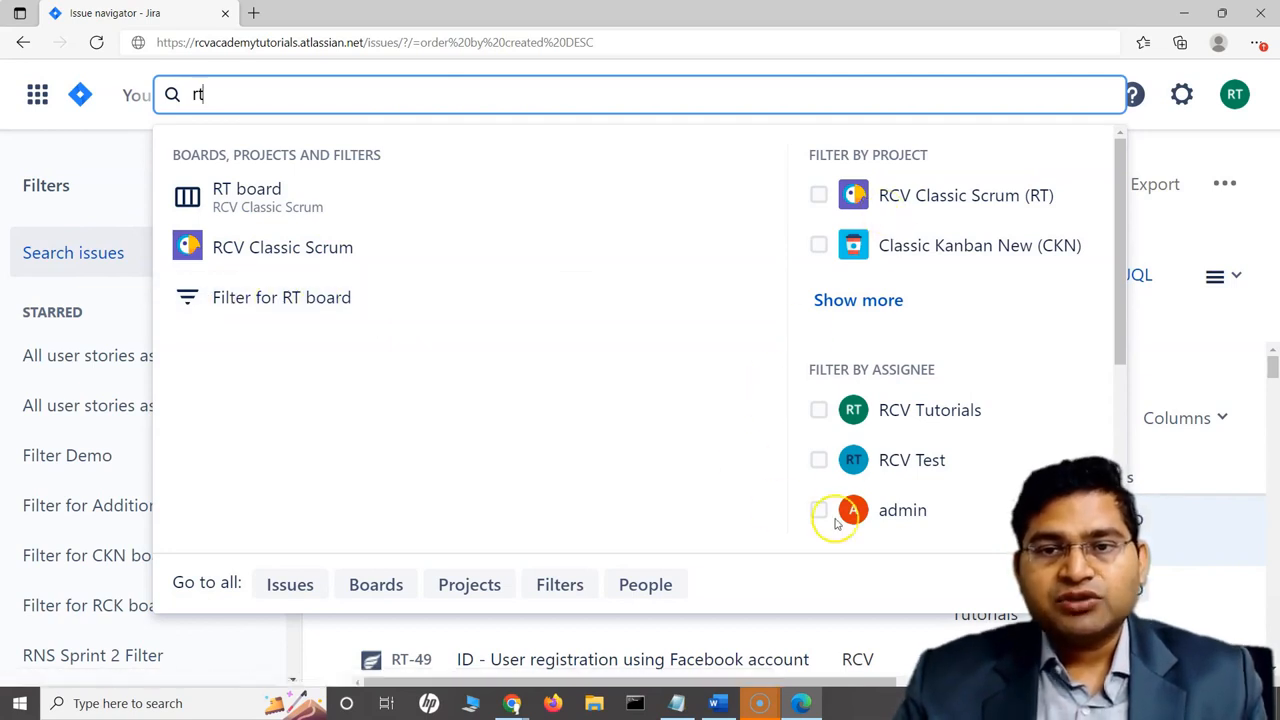
mouse_move(838, 480)
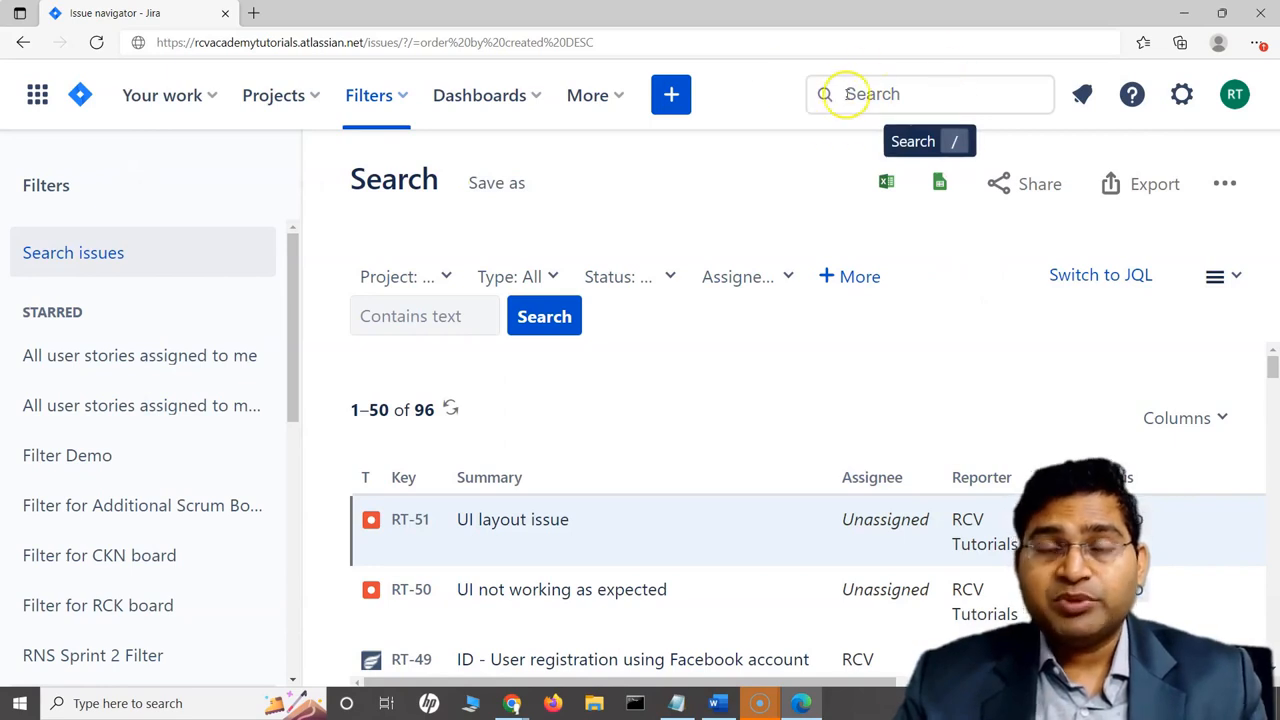
mouse_move(910, 318)
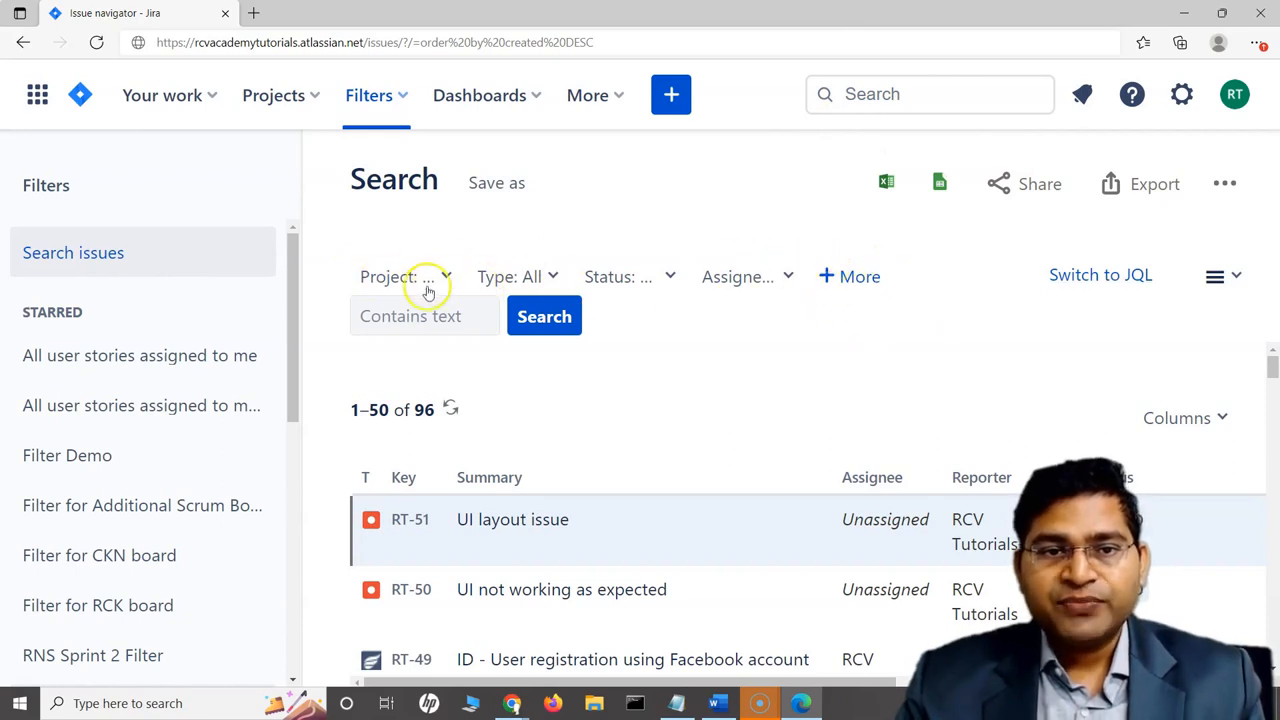
Filter the issue search to status Done, narrowing 96 results to 34
click(428, 276)
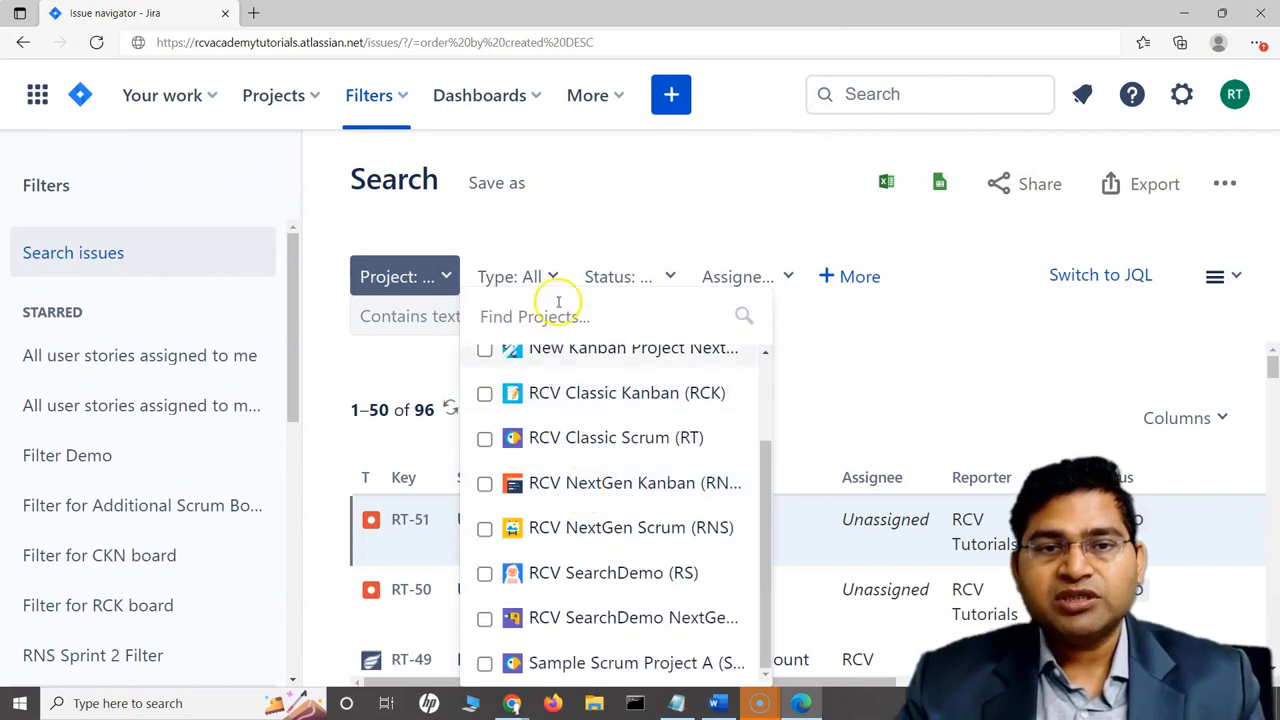
click(628, 276)
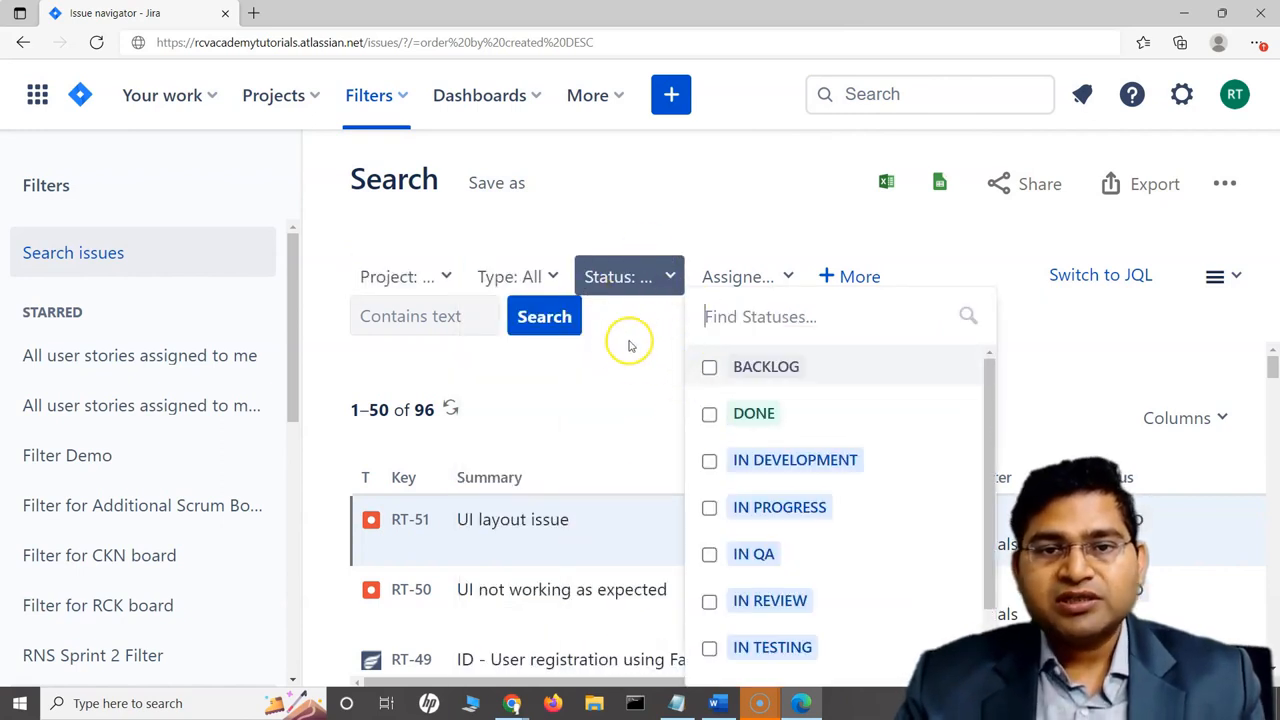
mouse_move(678, 344)
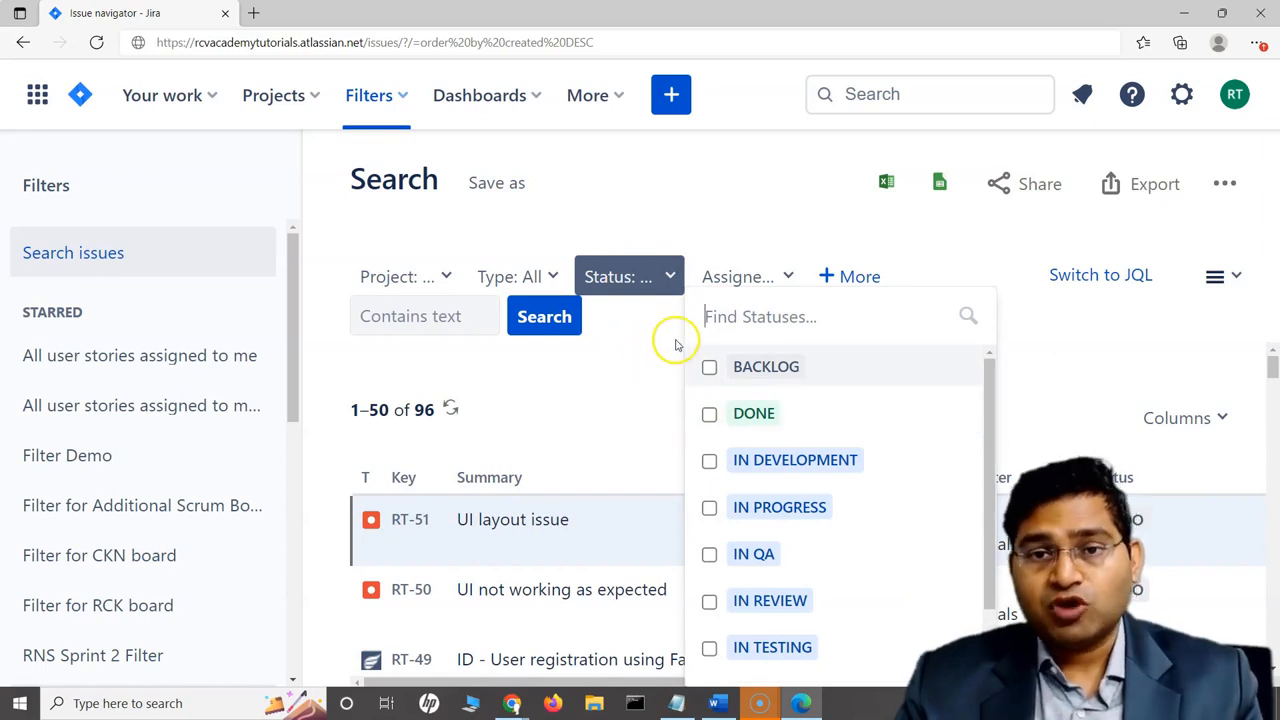
click(708, 412)
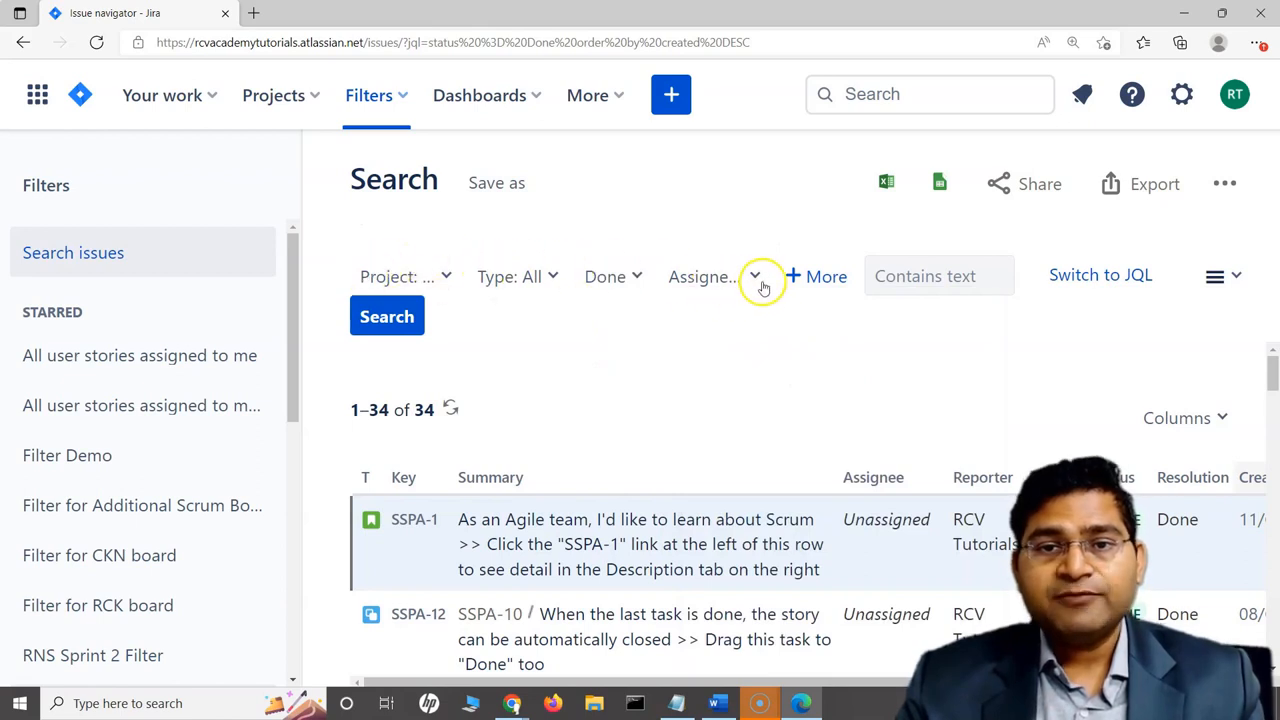
mouse_move(816, 278)
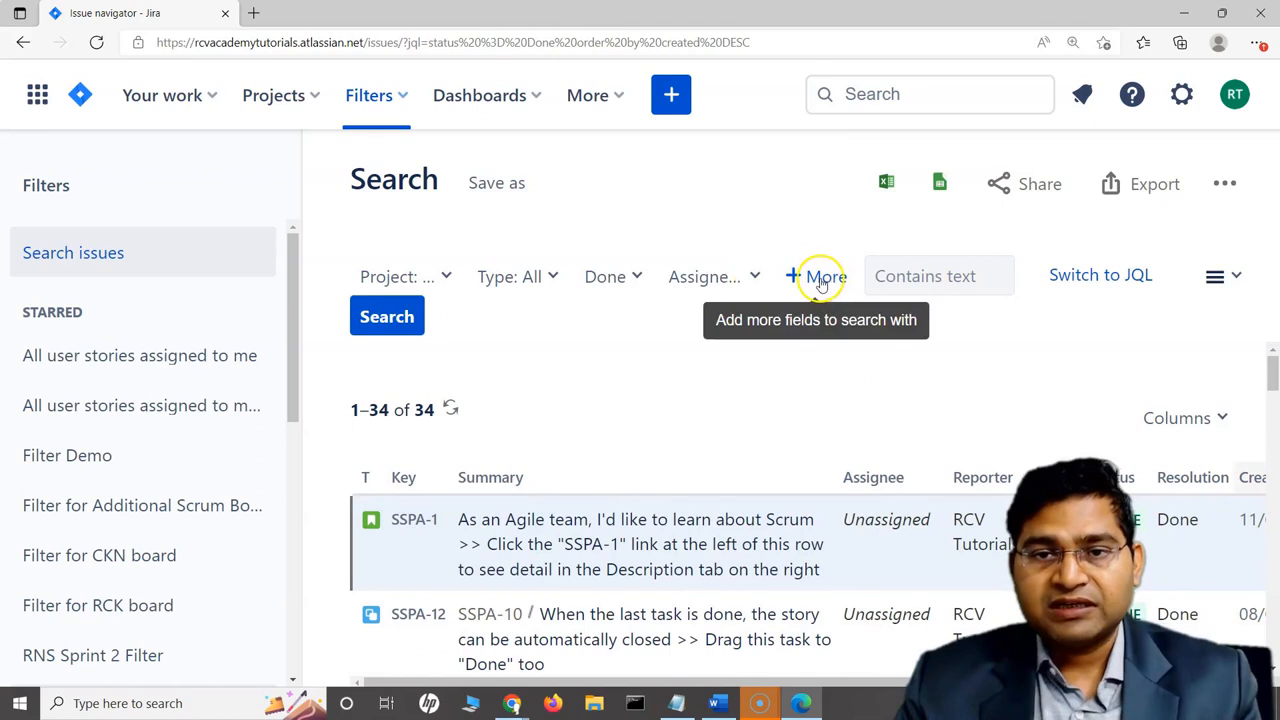
Add Affects Version and Creator criteria via + More, with Creator set to Current User
click(816, 276)
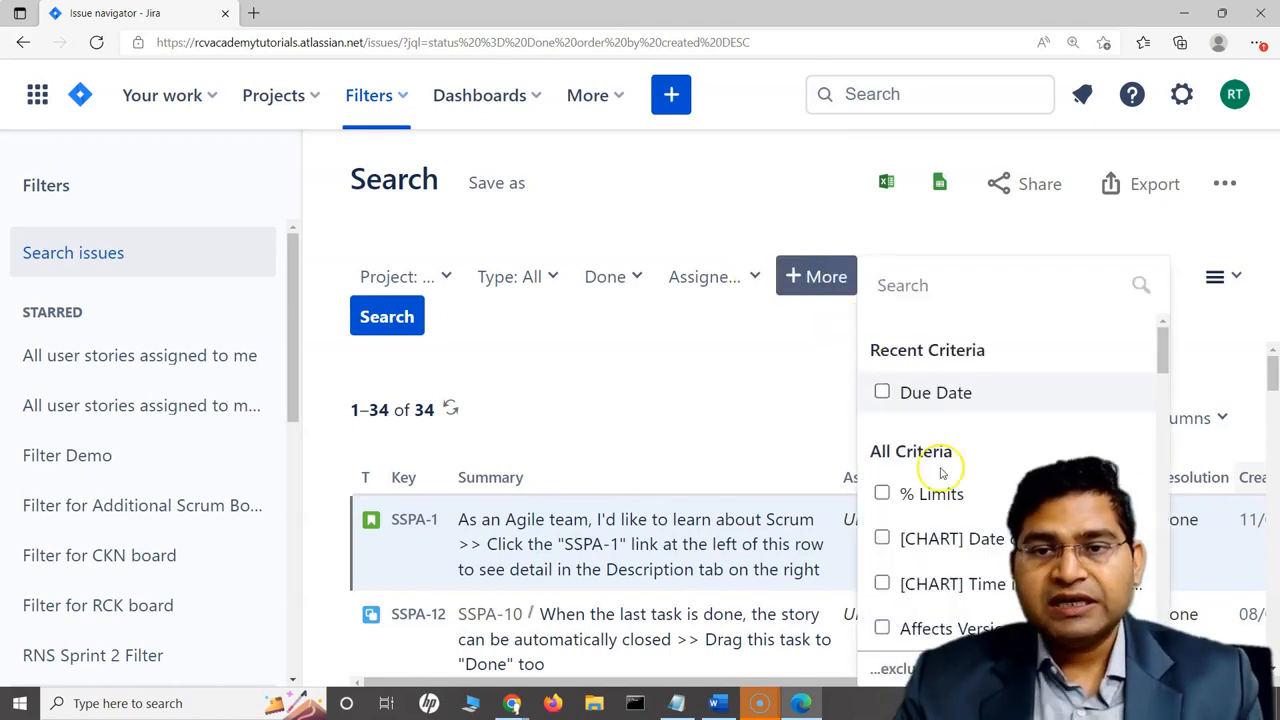
mouse_move(988, 408)
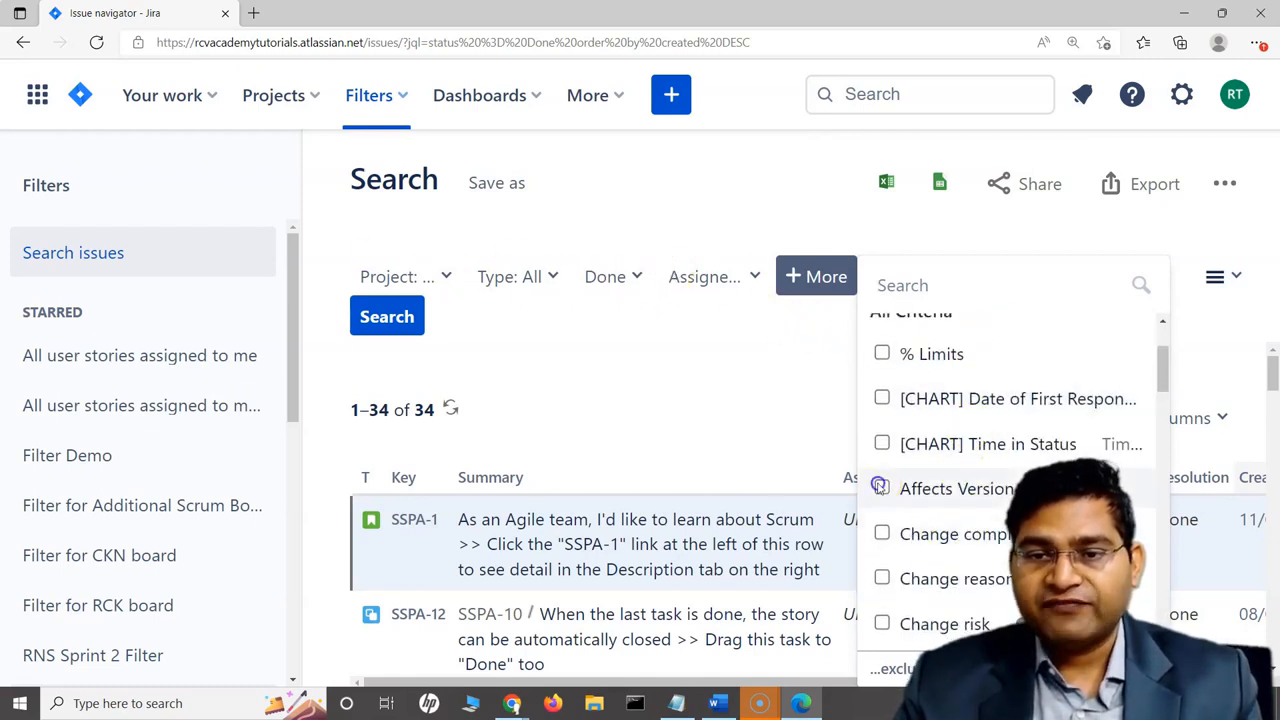
click(882, 488)
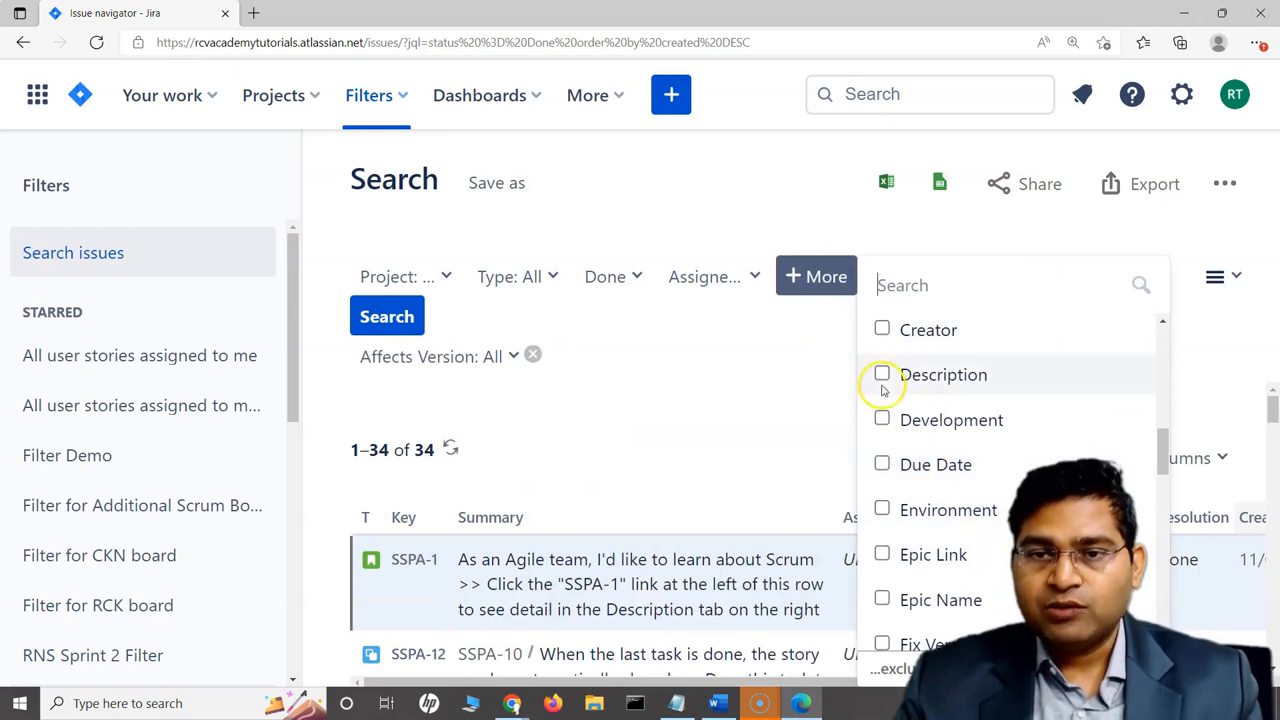
click(928, 328)
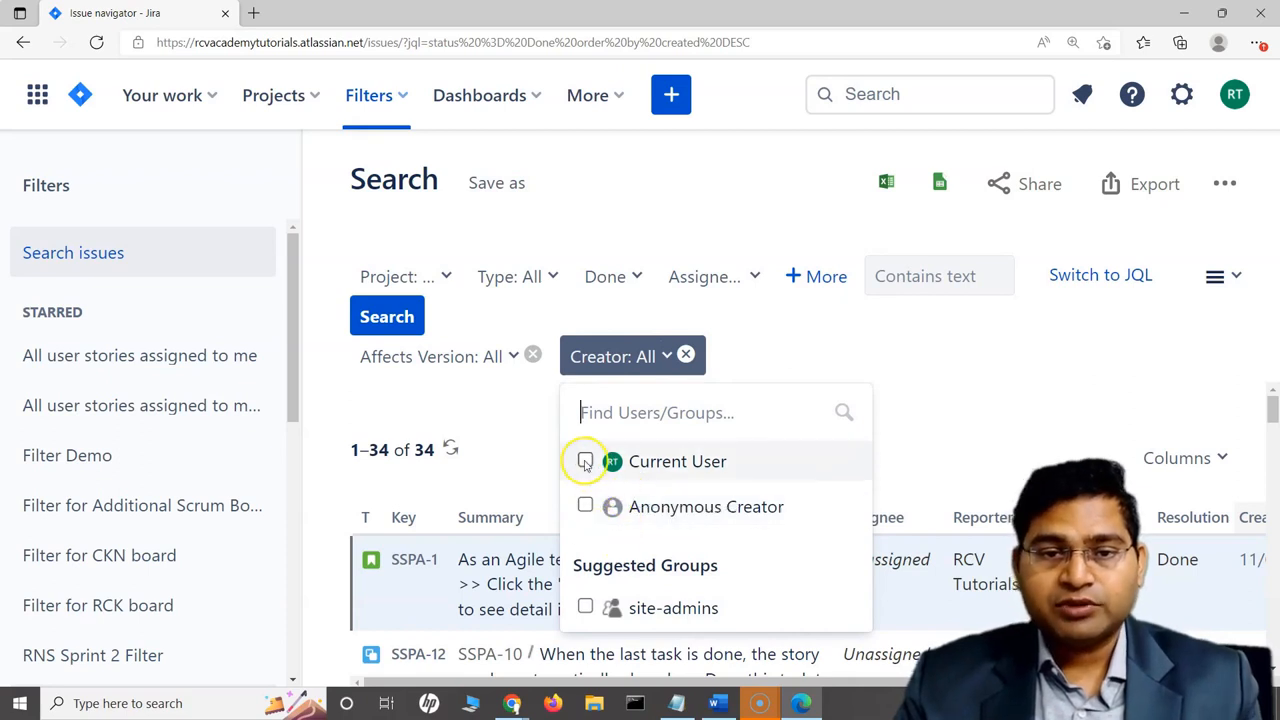
click(584, 462)
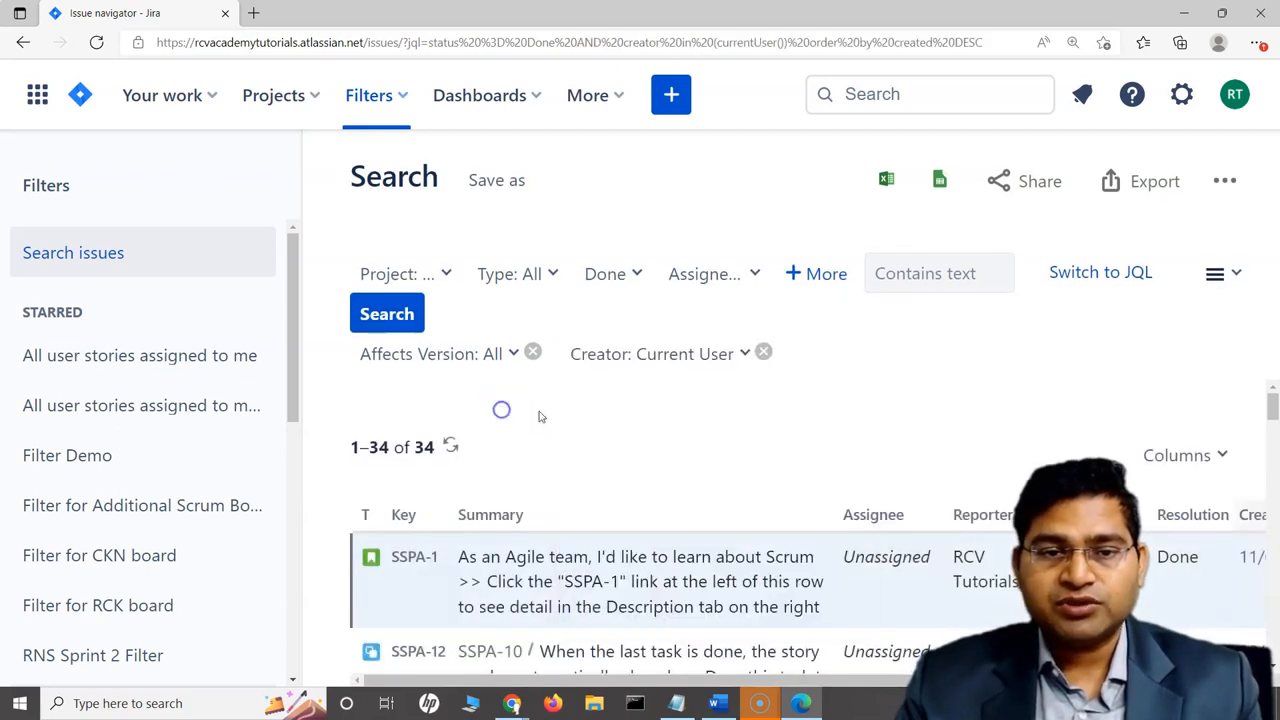
mouse_move(812, 272)
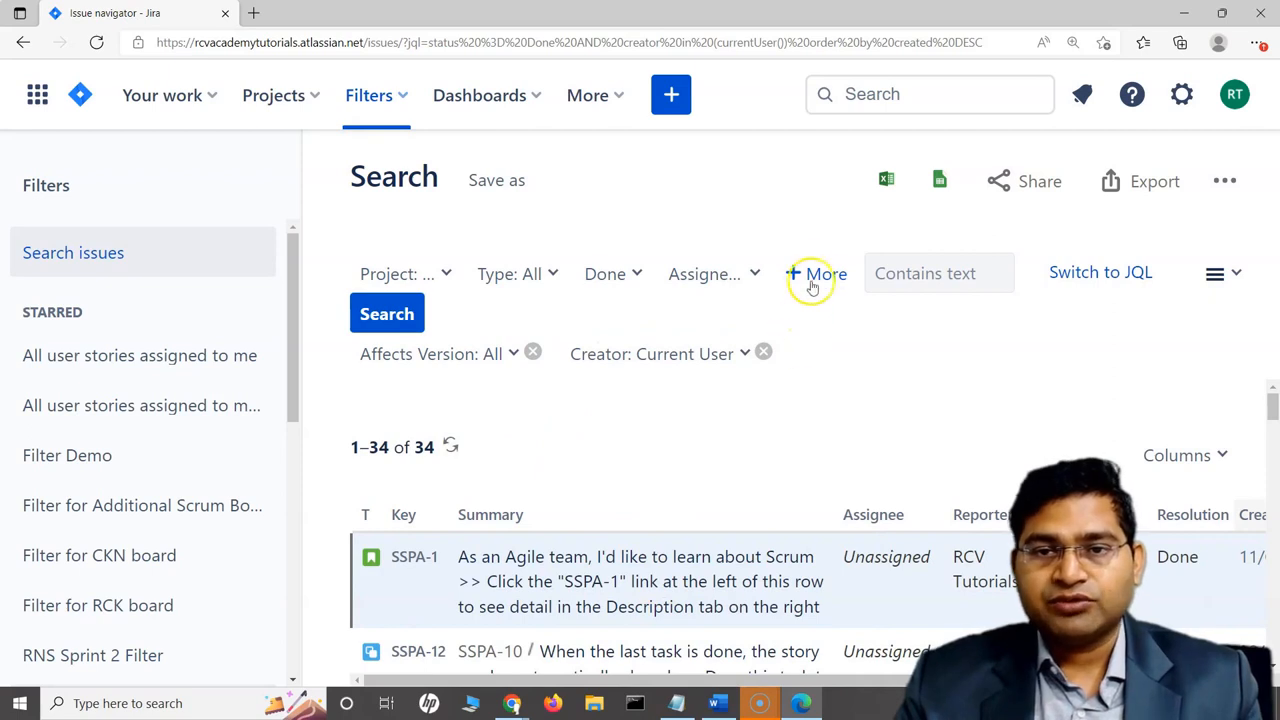
mouse_move(804, 272)
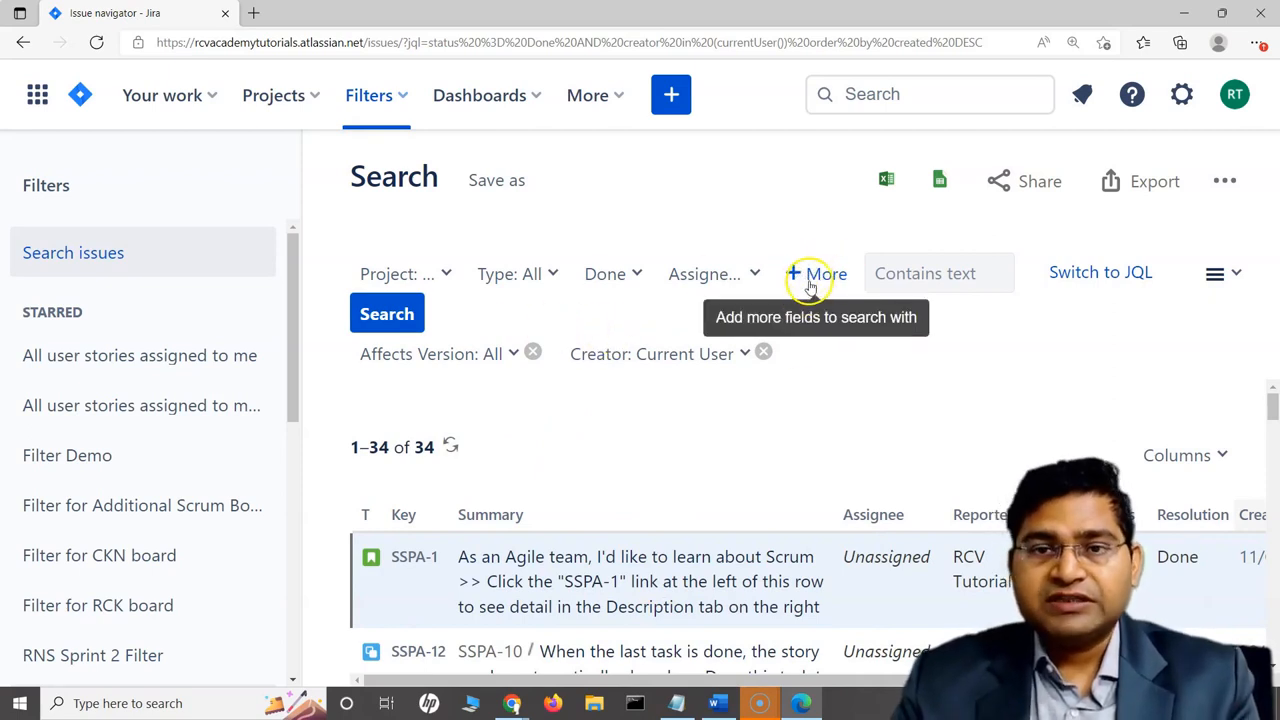
mouse_move(796, 290)
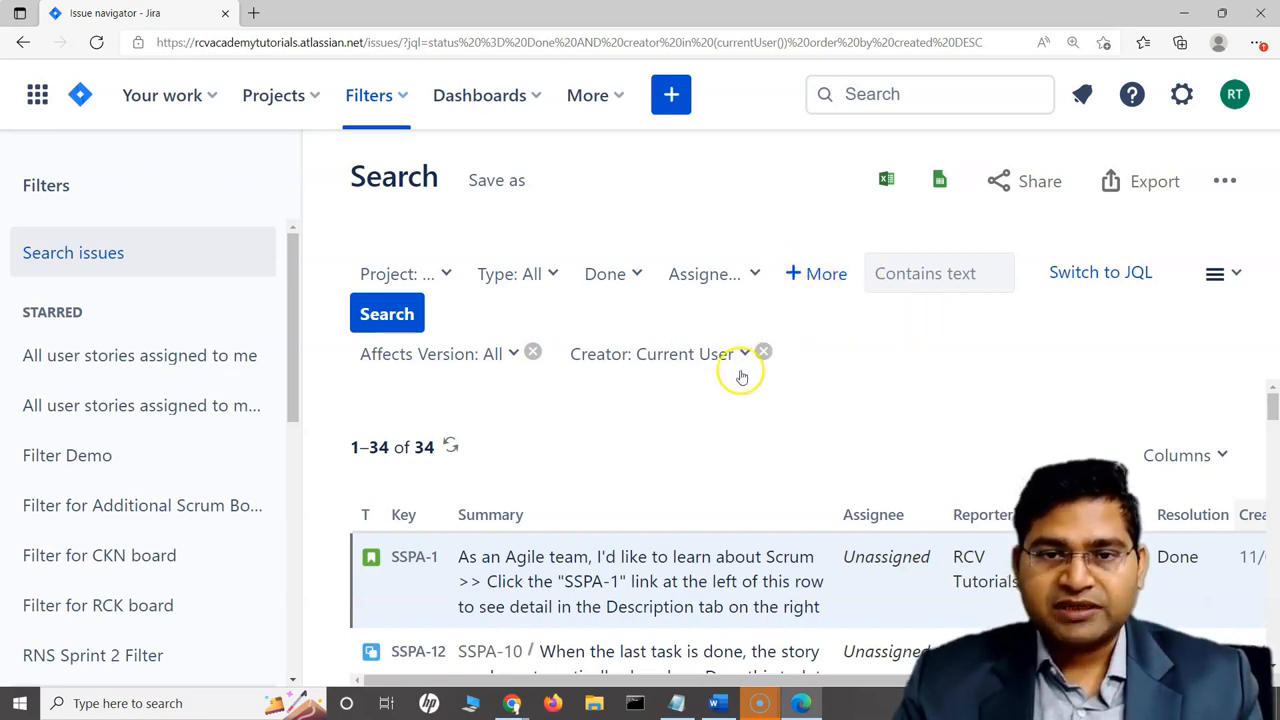
mouse_move(792, 310)
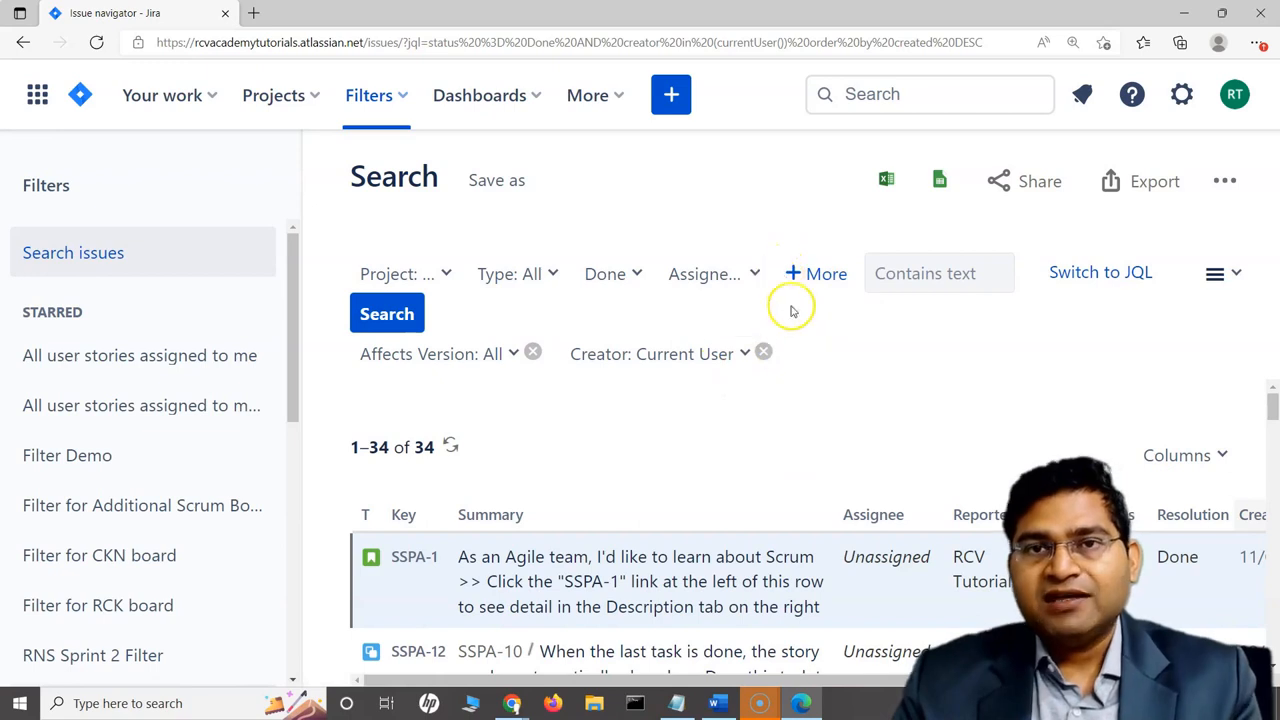
mouse_move(764, 352)
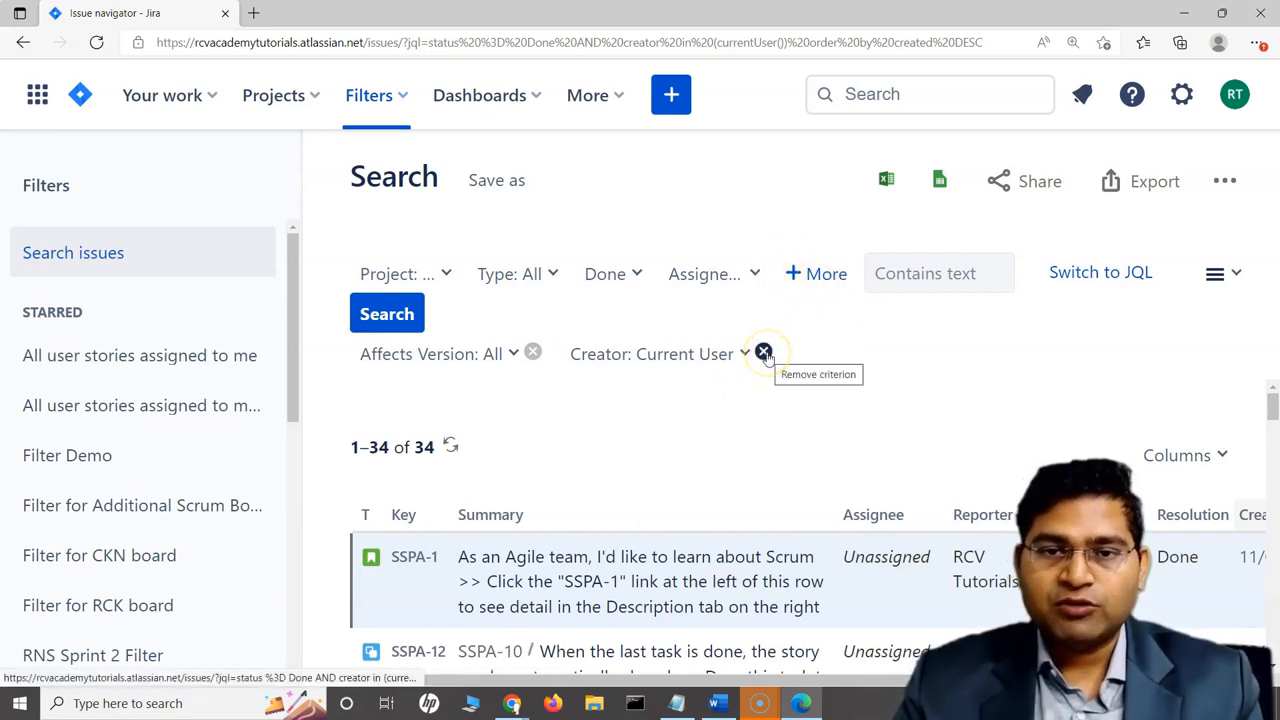
Remove the Creator and Affects Version criteria from the search
click(764, 352)
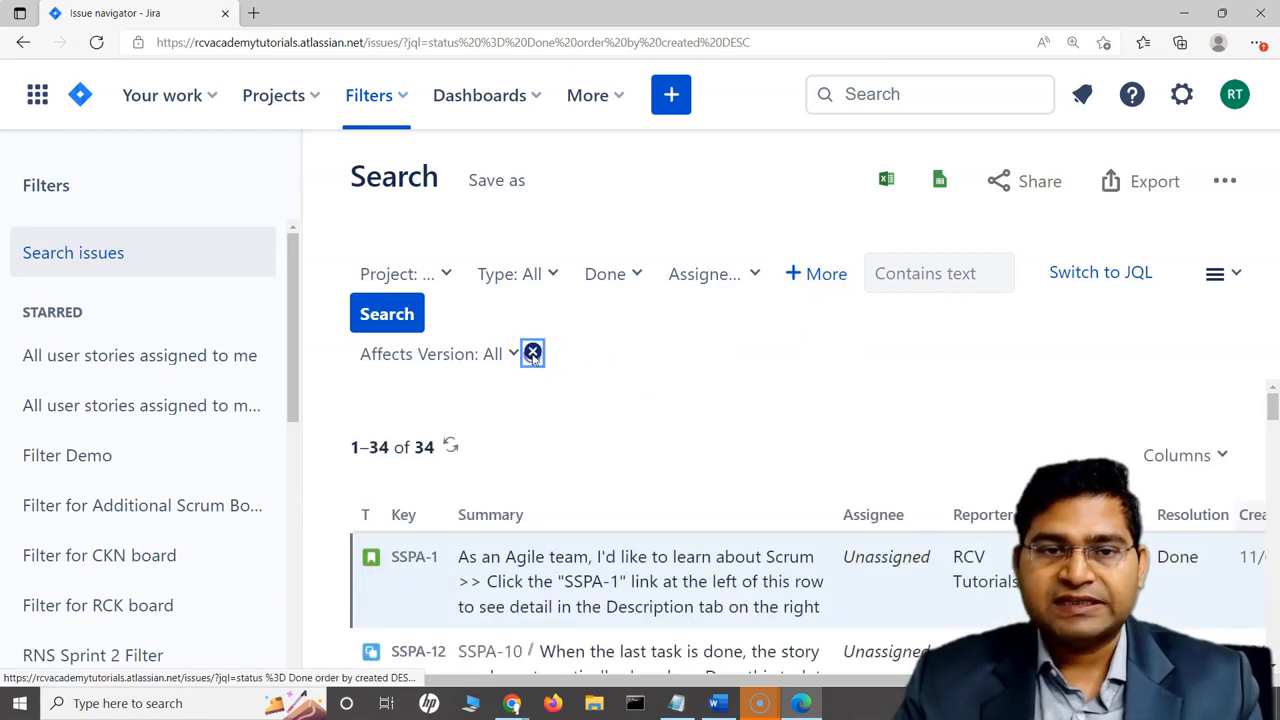
click(532, 352)
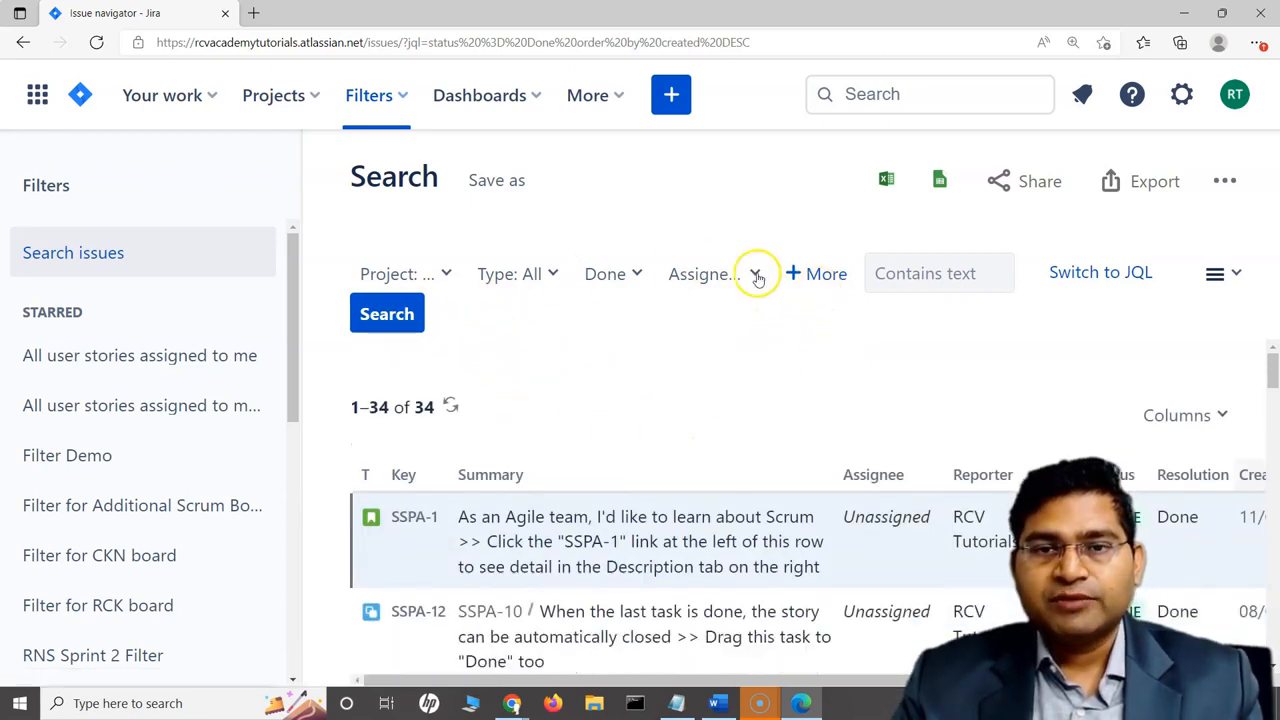
mouse_move(410, 320)
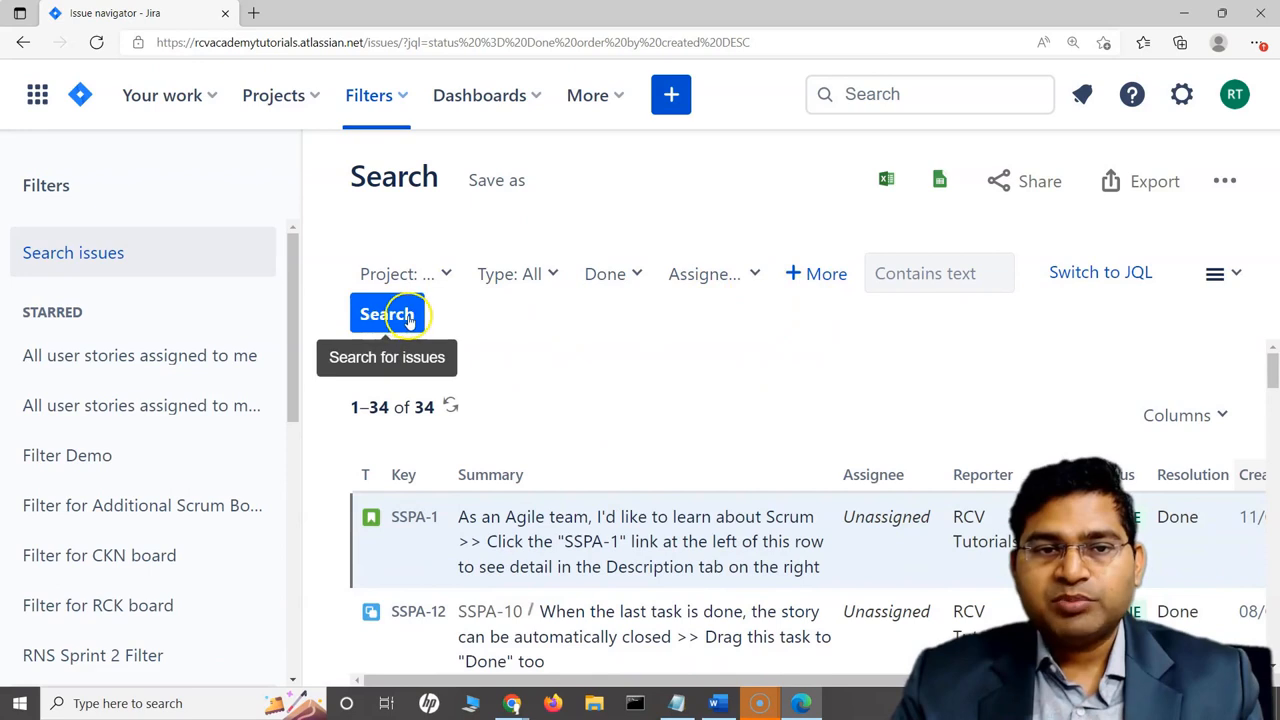
mouse_move(828, 272)
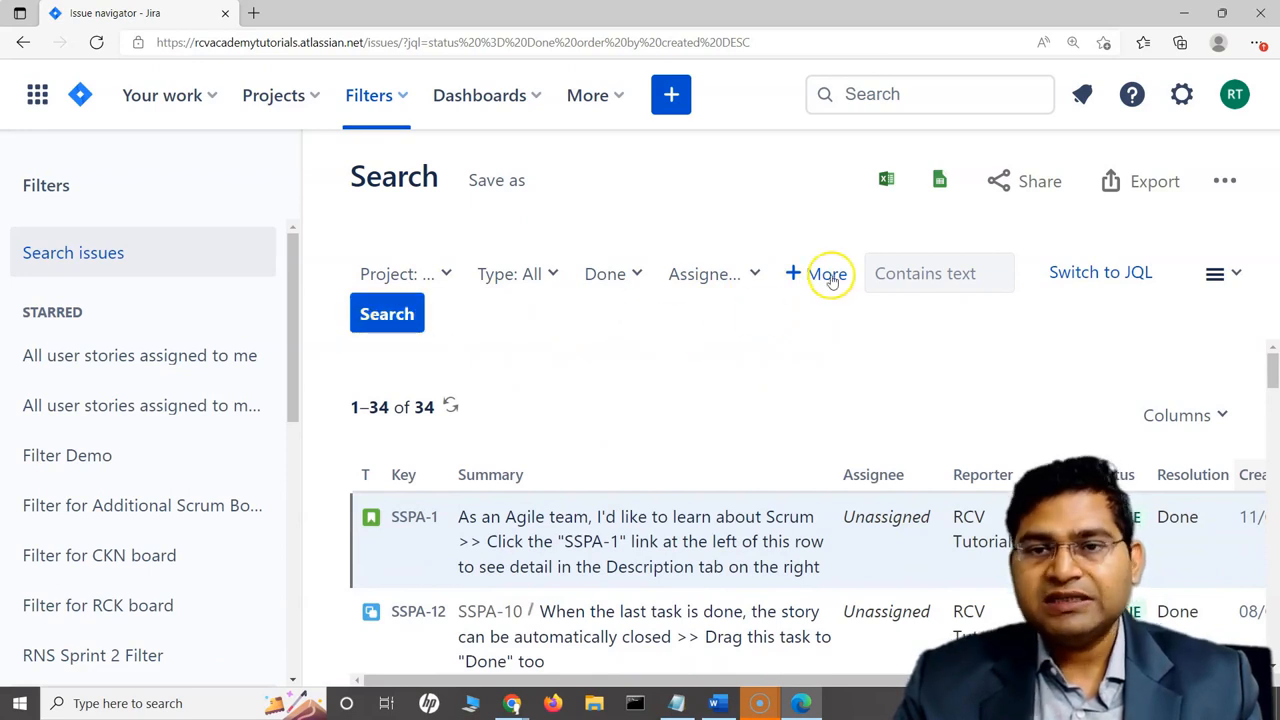
click(824, 272)
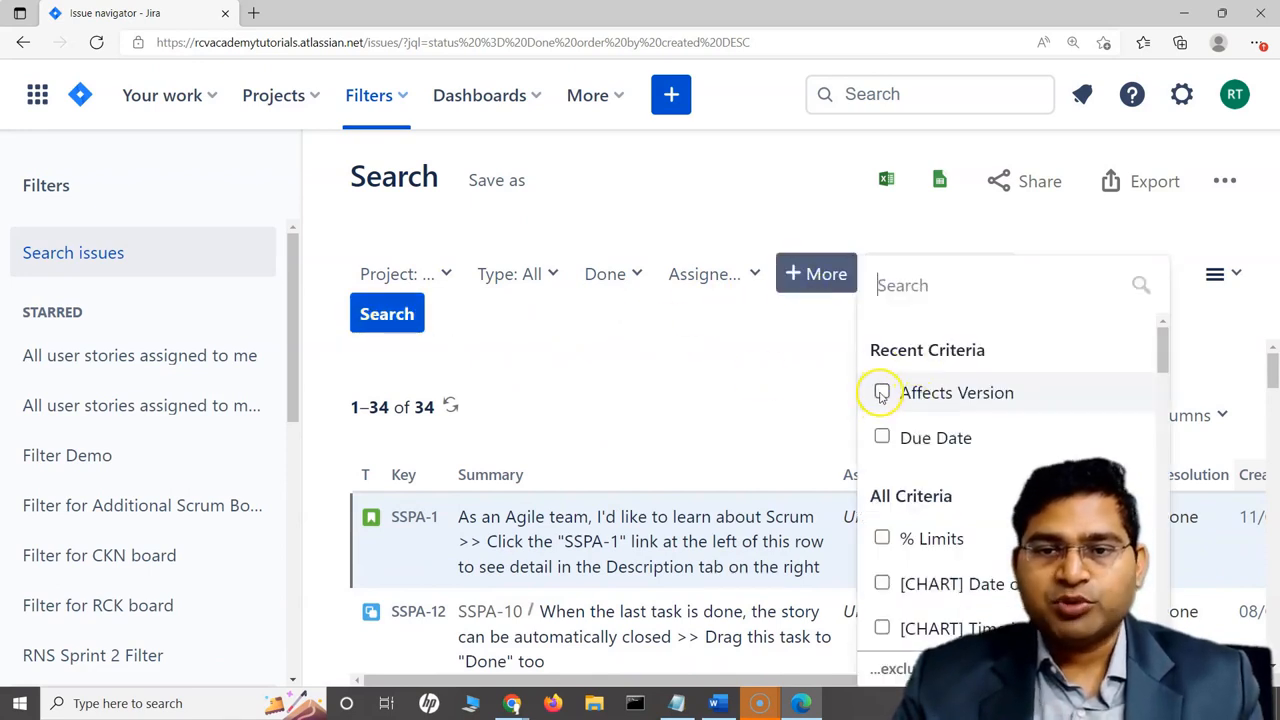
Re-add Affects Version, trying 1.0 then settling on No Version, keeping 34 Done issues
click(880, 392)
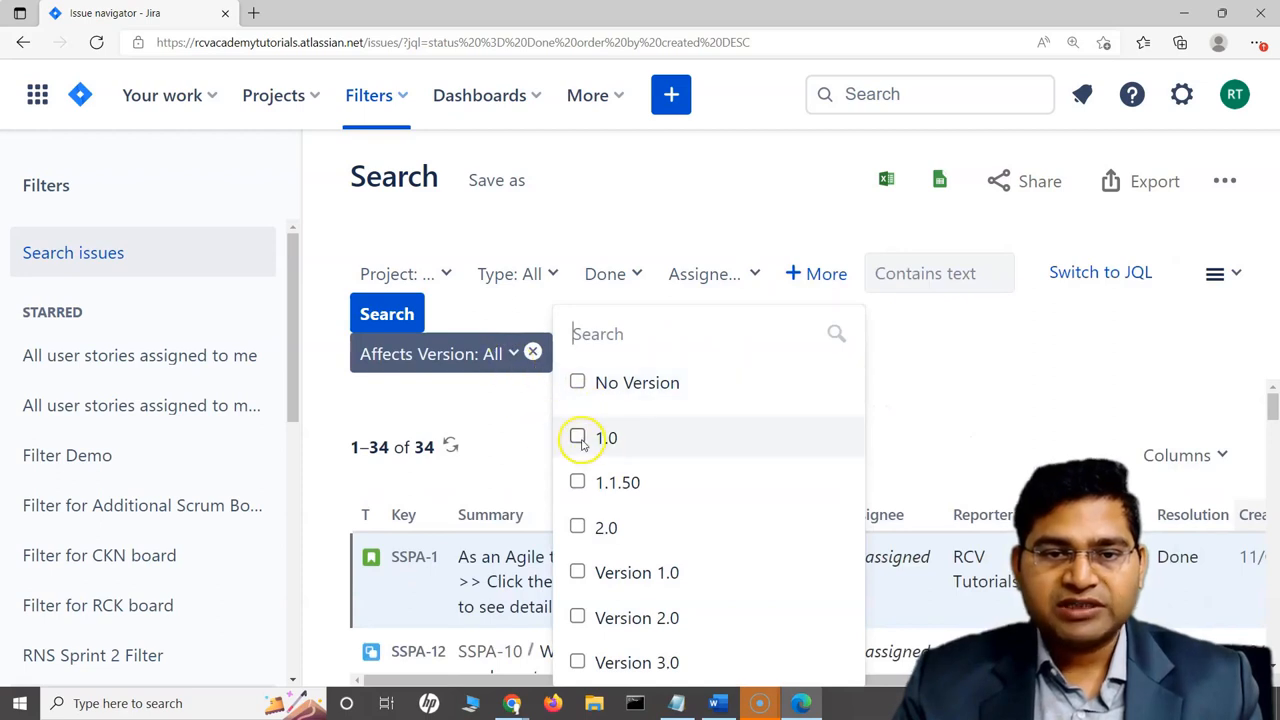
click(576, 436)
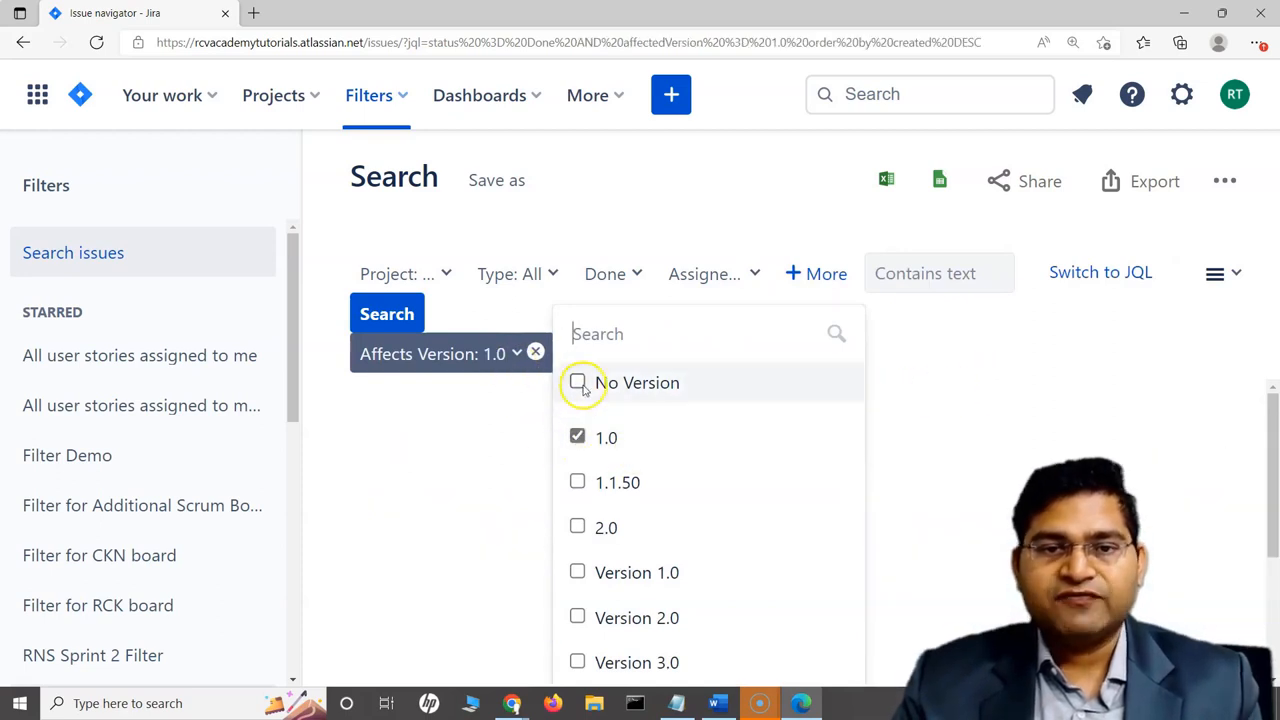
click(576, 384)
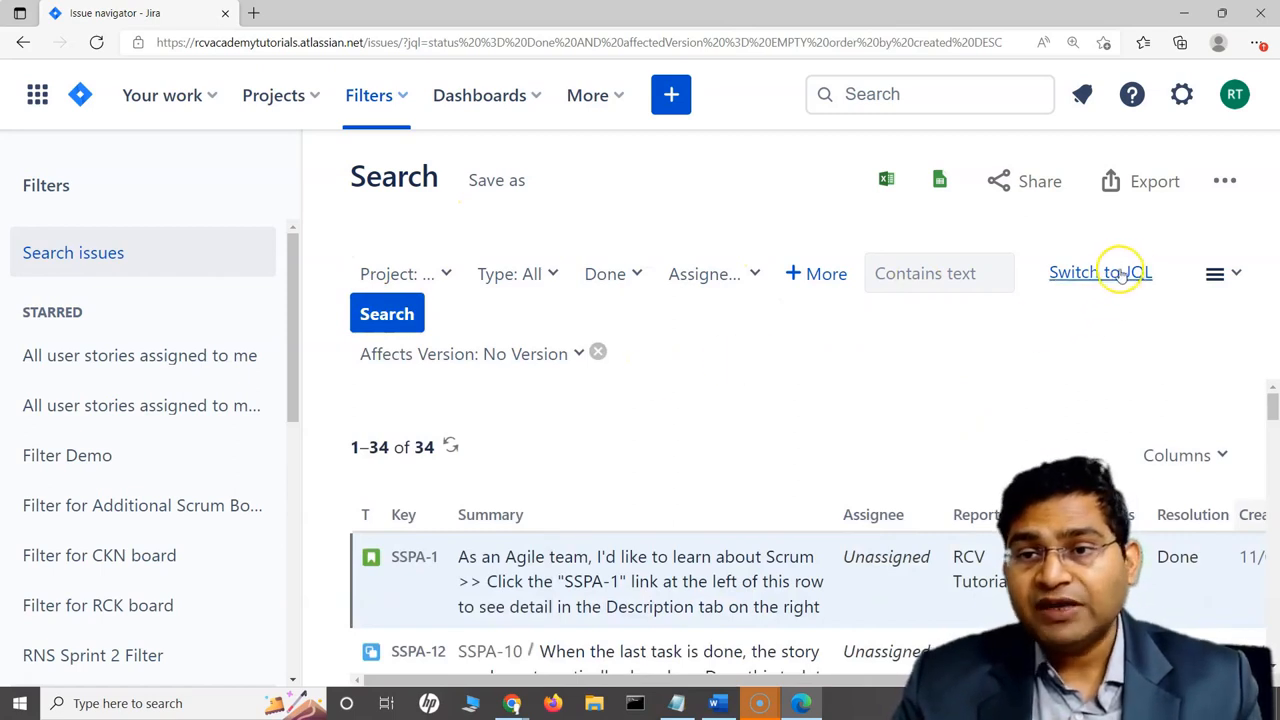
Switch to JQL showing status = Done AND affectedVersion = EMPTY order by created DESC, highlighting its terms
click(1100, 272)
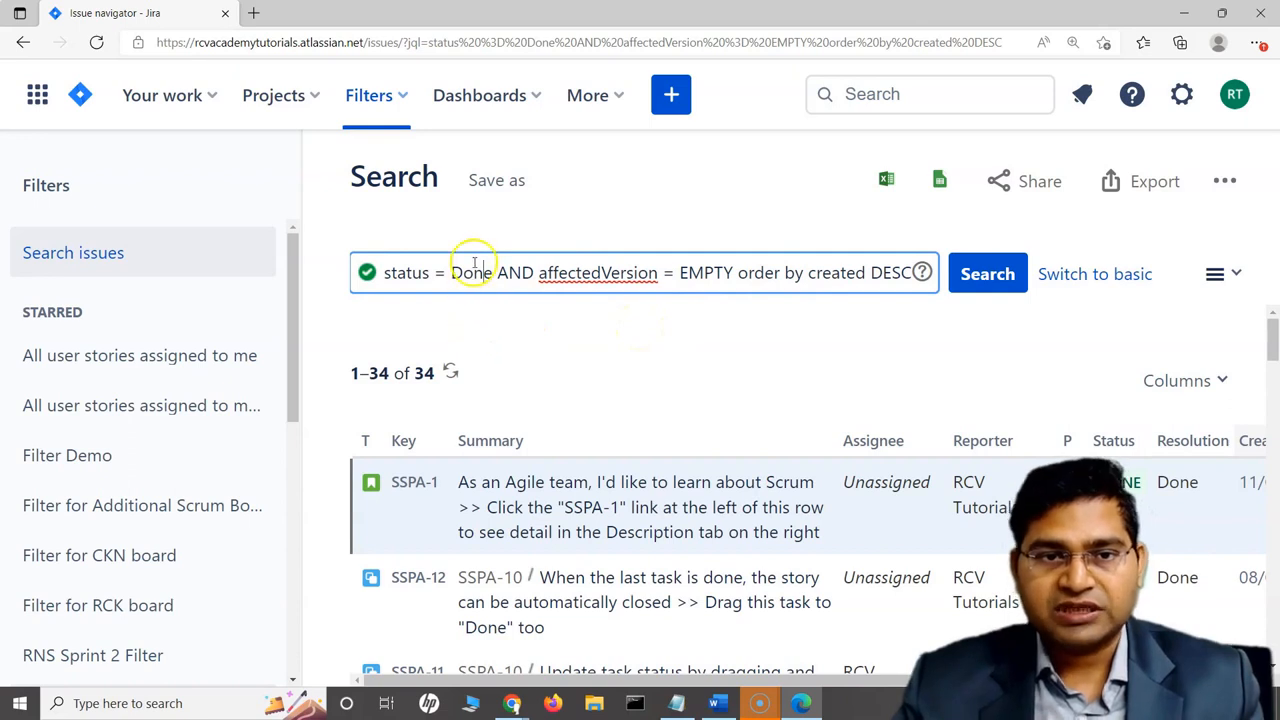
double_click(406, 272)
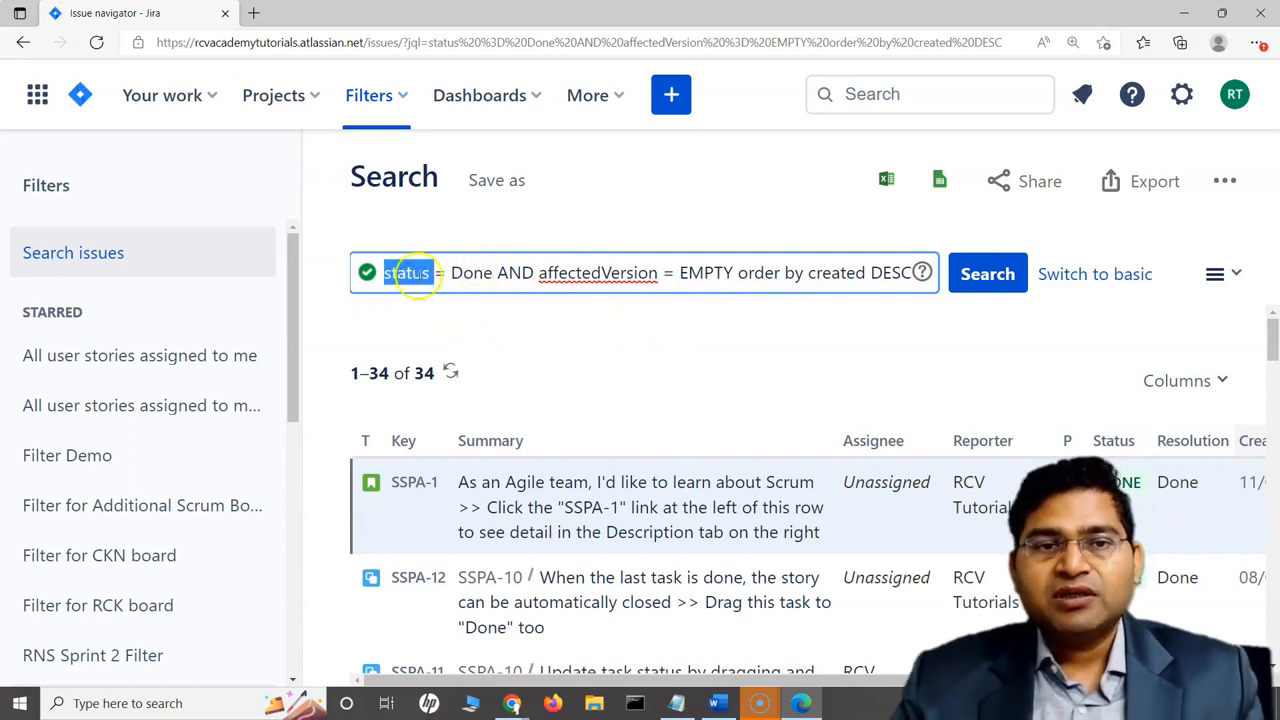
double_click(472, 272)
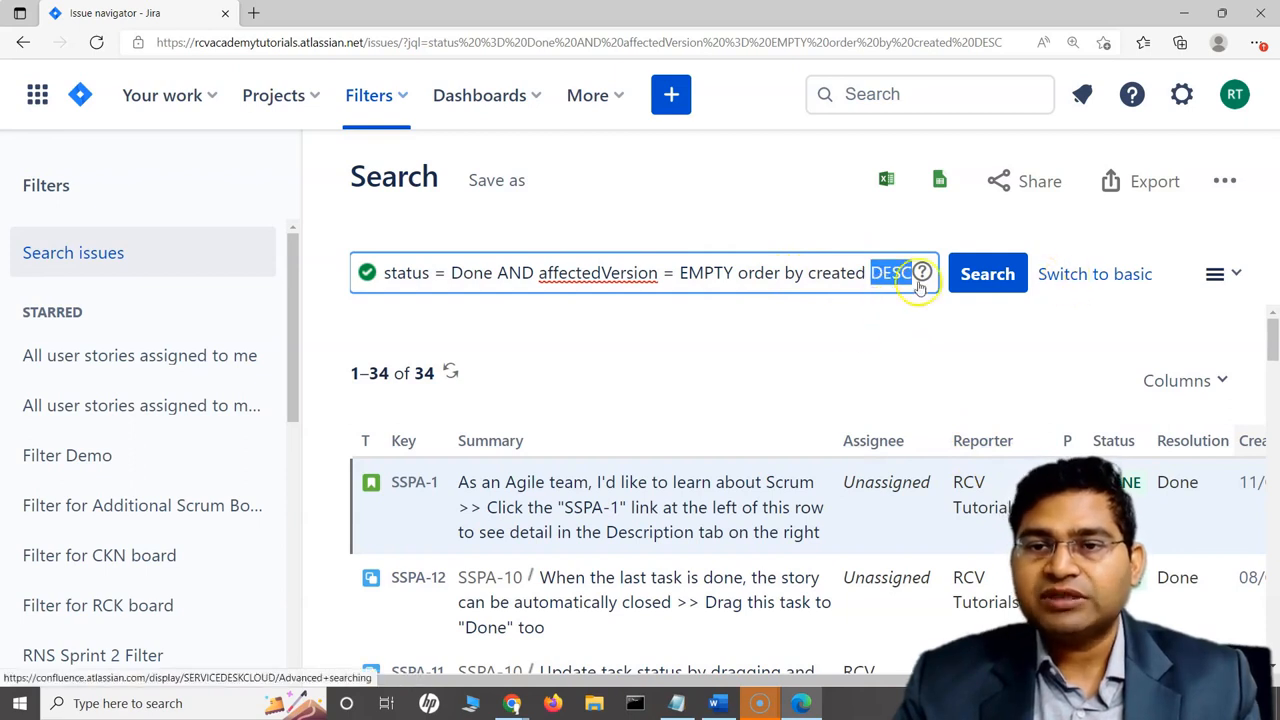
mouse_move(836, 248)
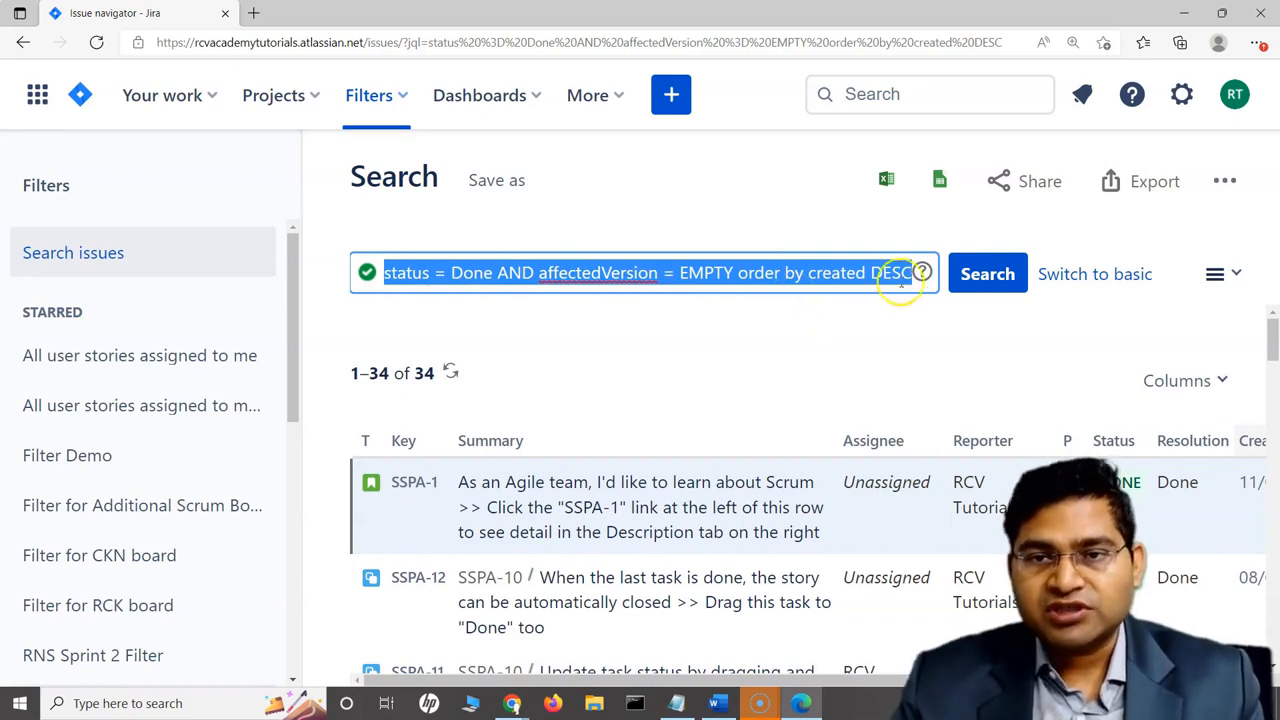
mouse_move(572, 318)
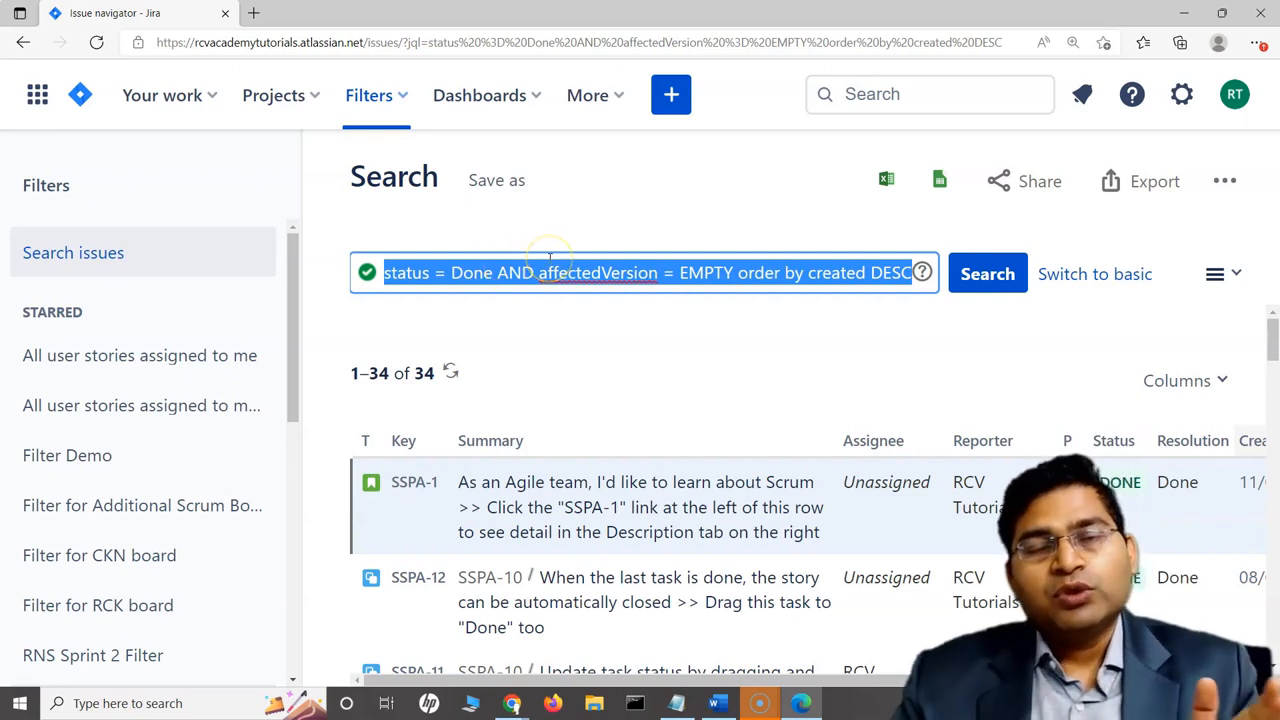
mouse_move(412, 304)
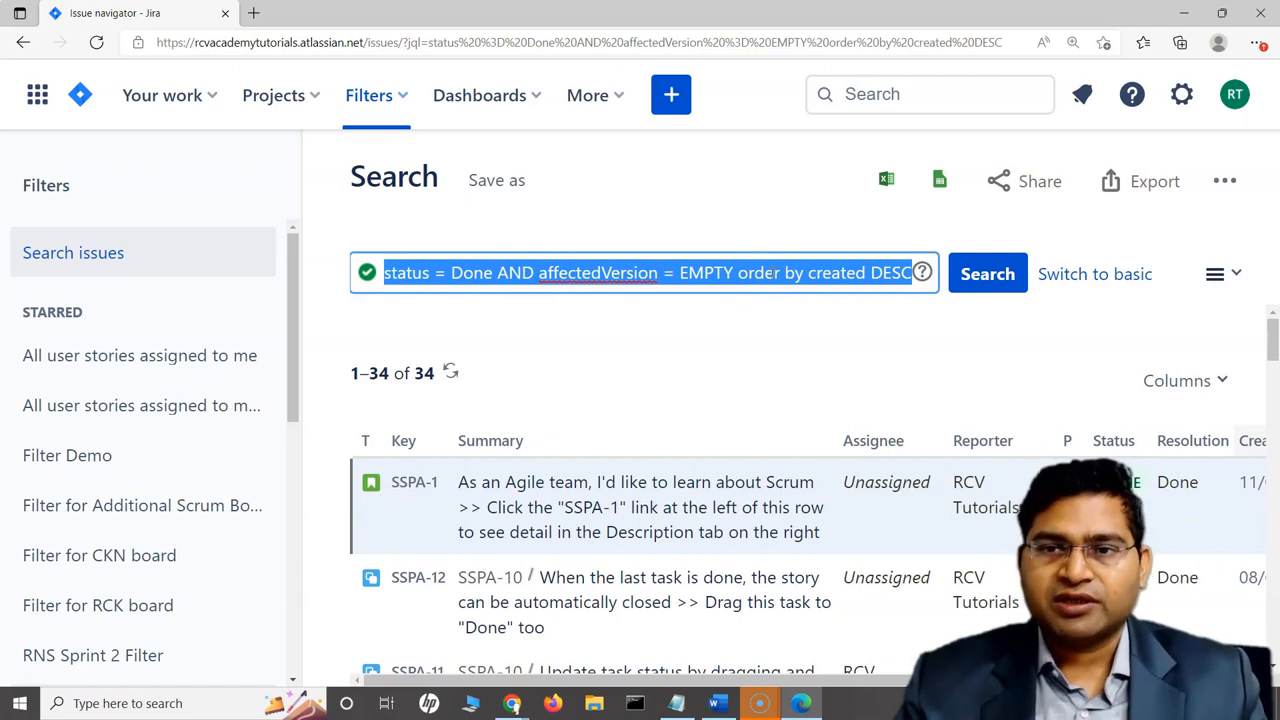
mouse_move(668, 232)
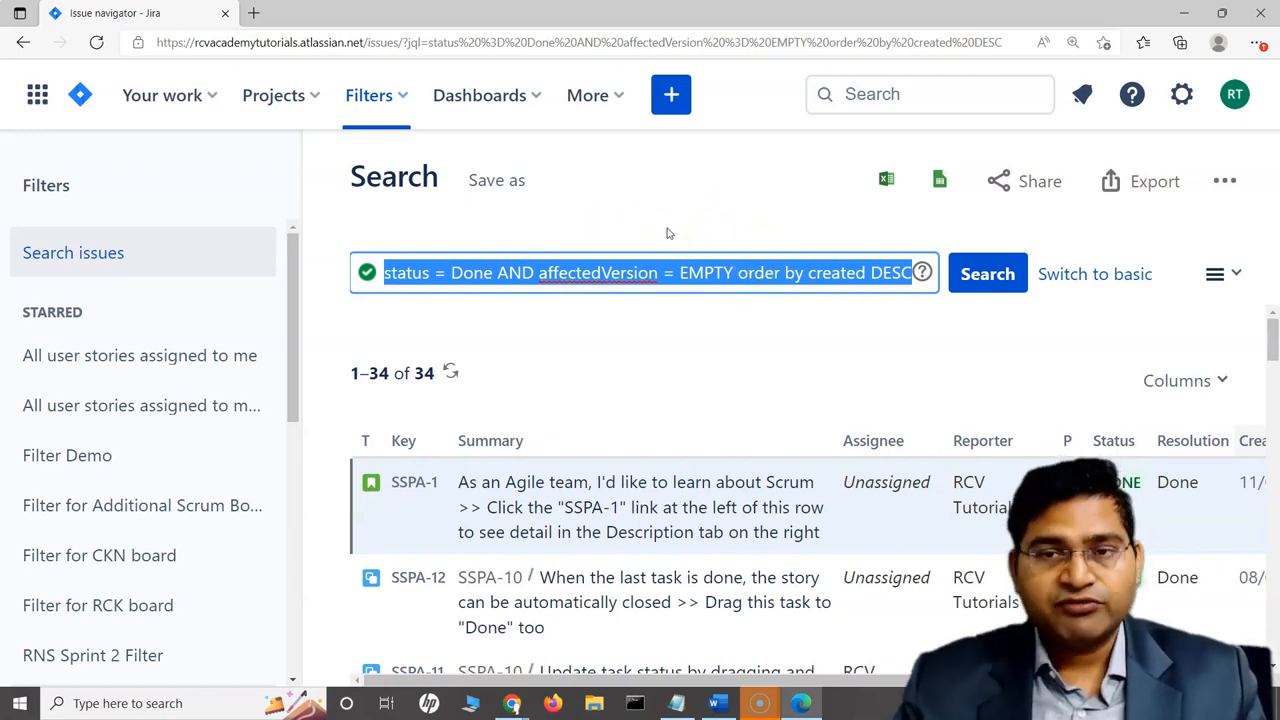
mouse_move(718, 236)
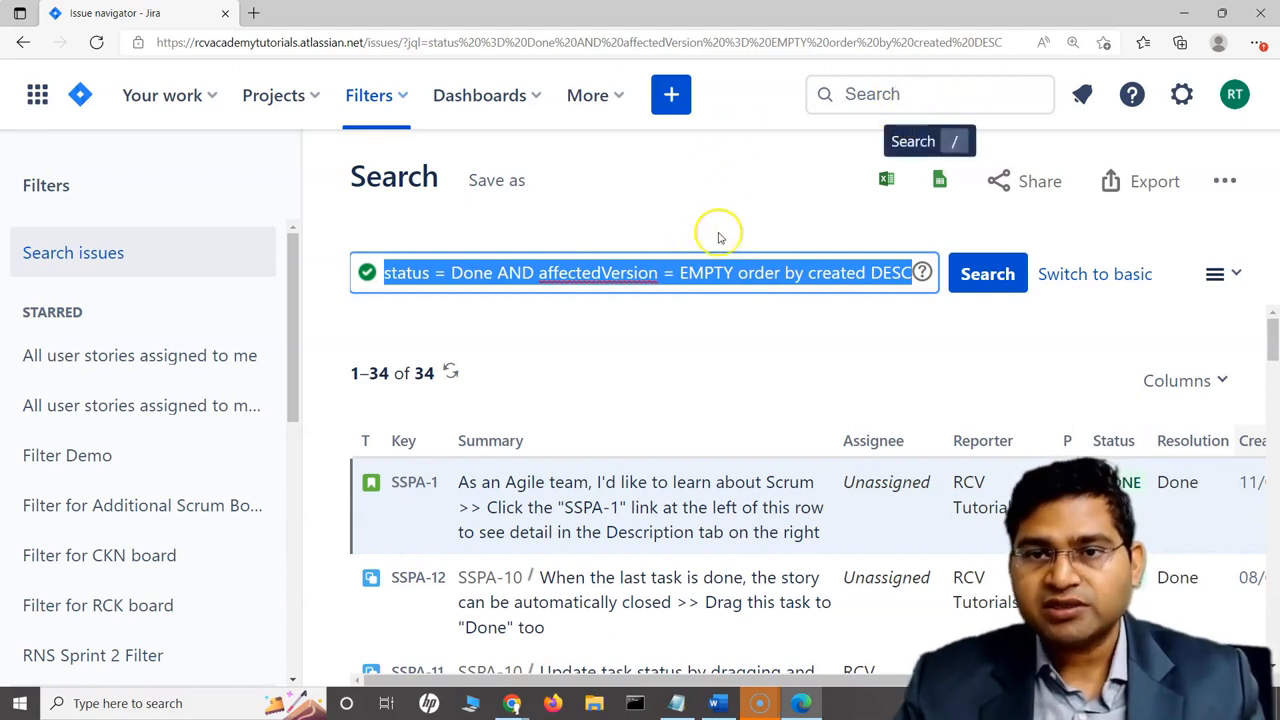
mouse_move(928, 316)
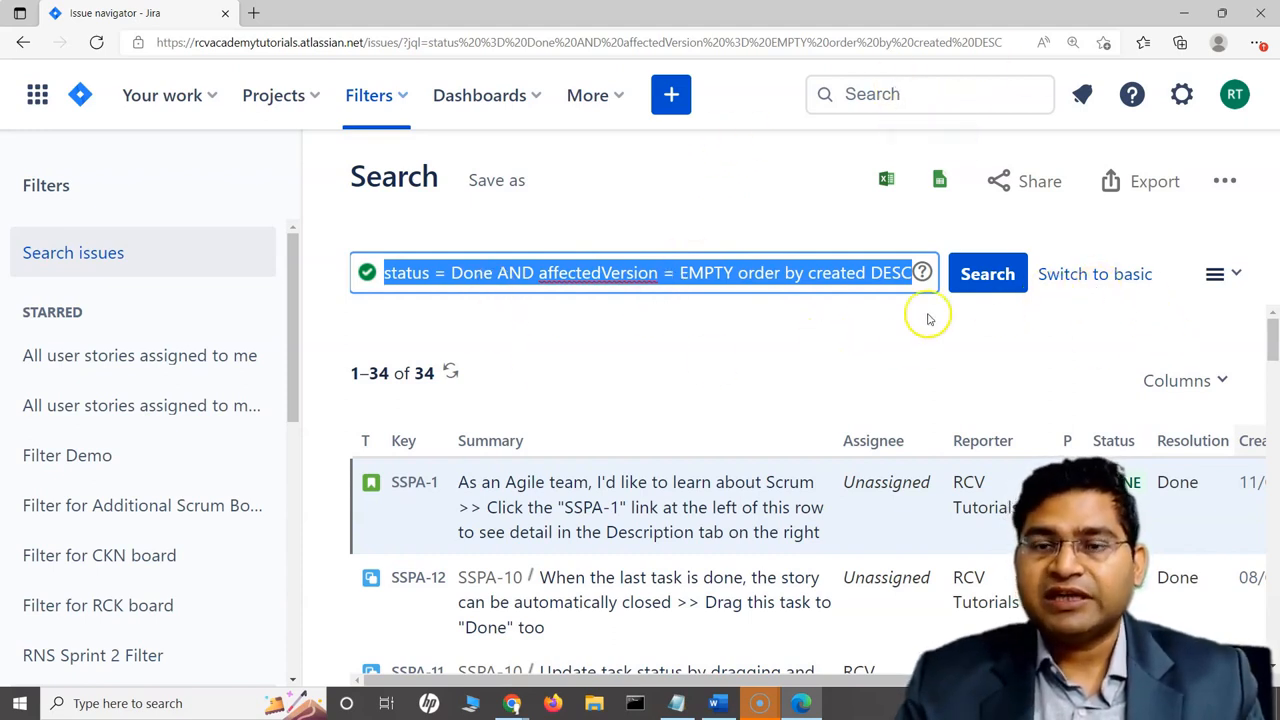